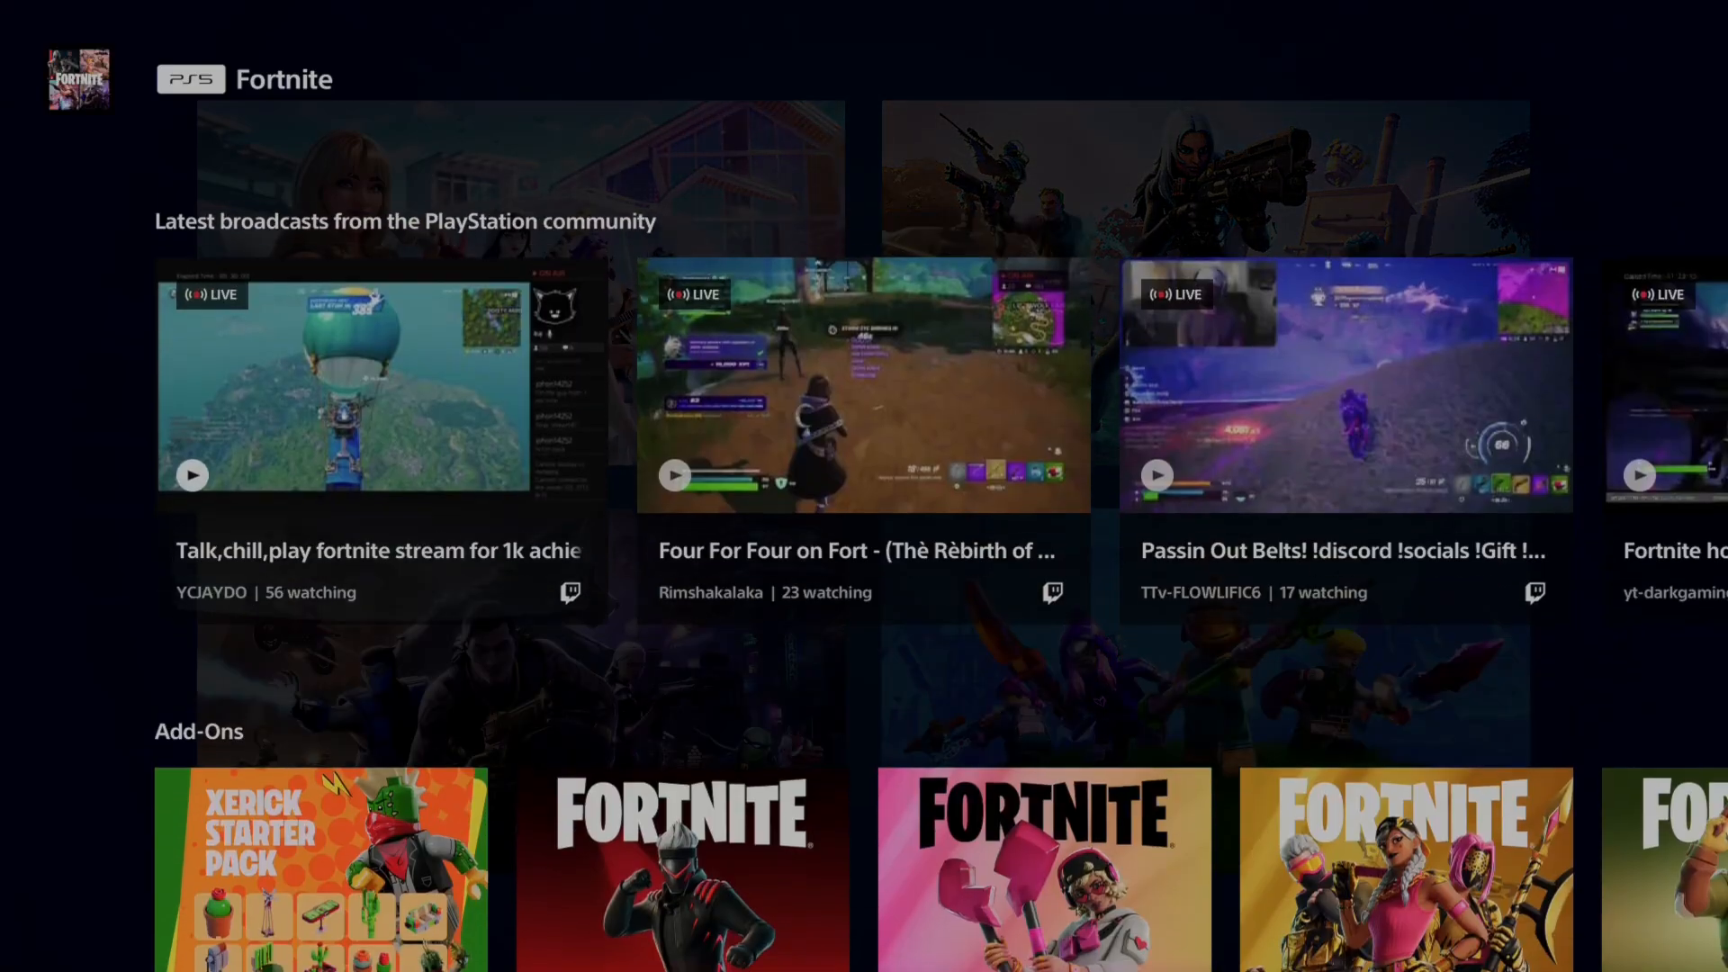
# - Search Google for "fortnite" to find the official Fortnite site
pyautogui.scroll(3)
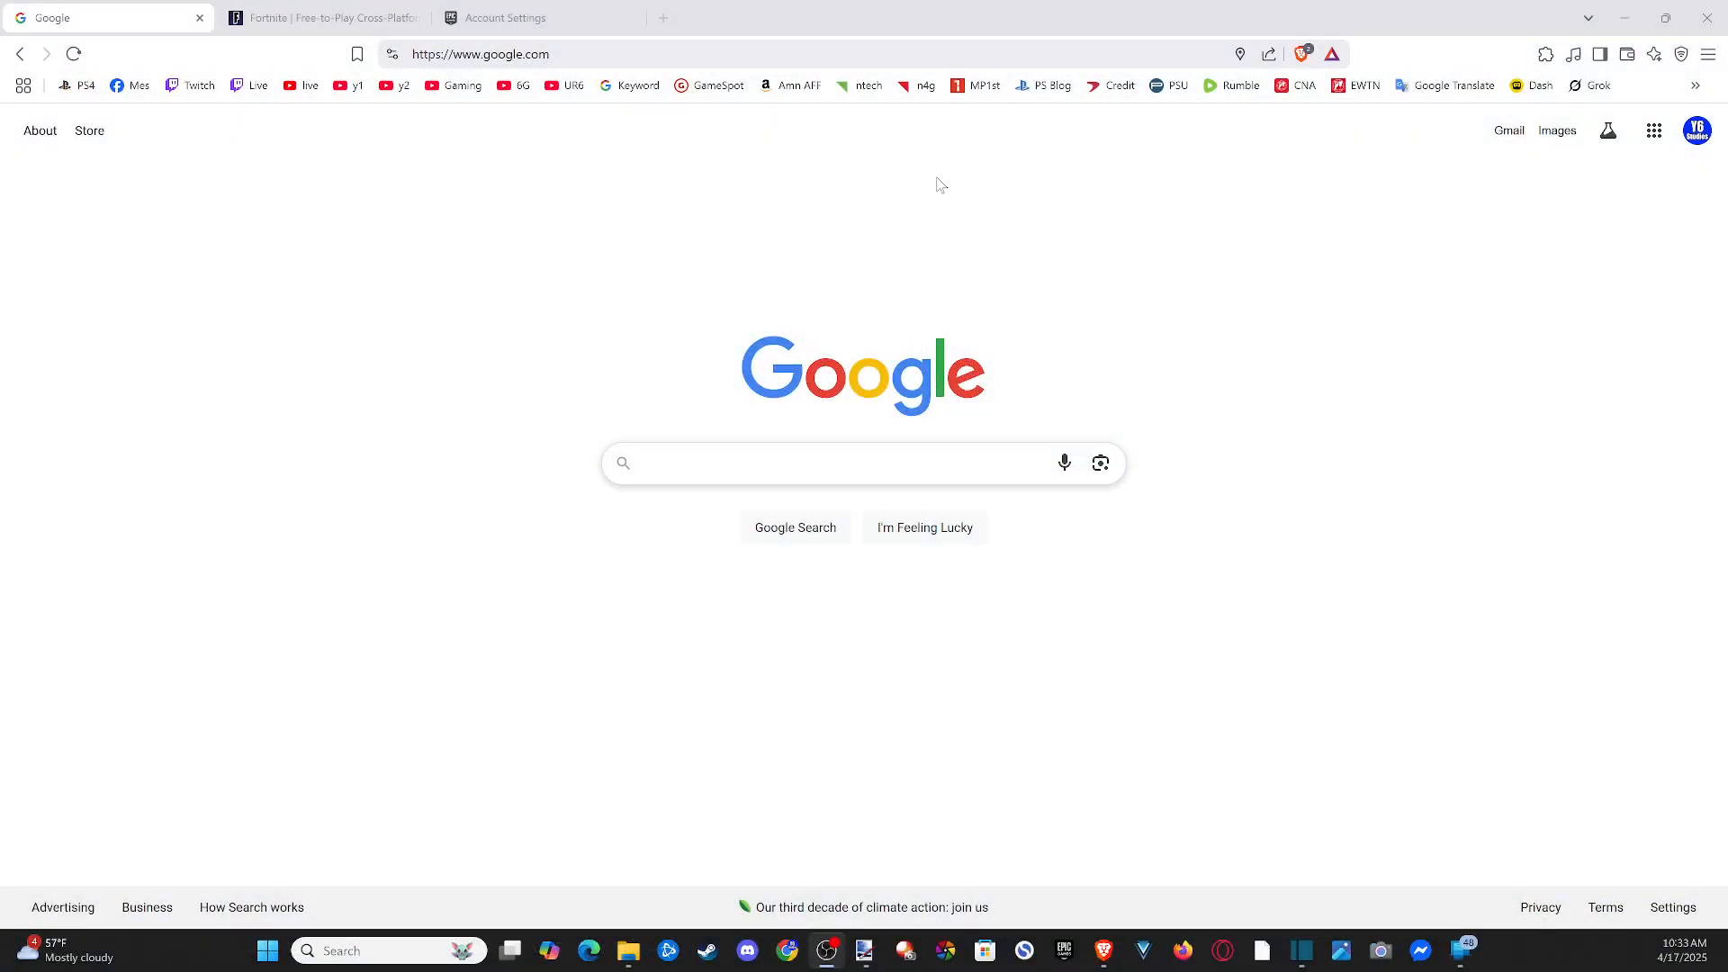
pyautogui.click(837, 463)
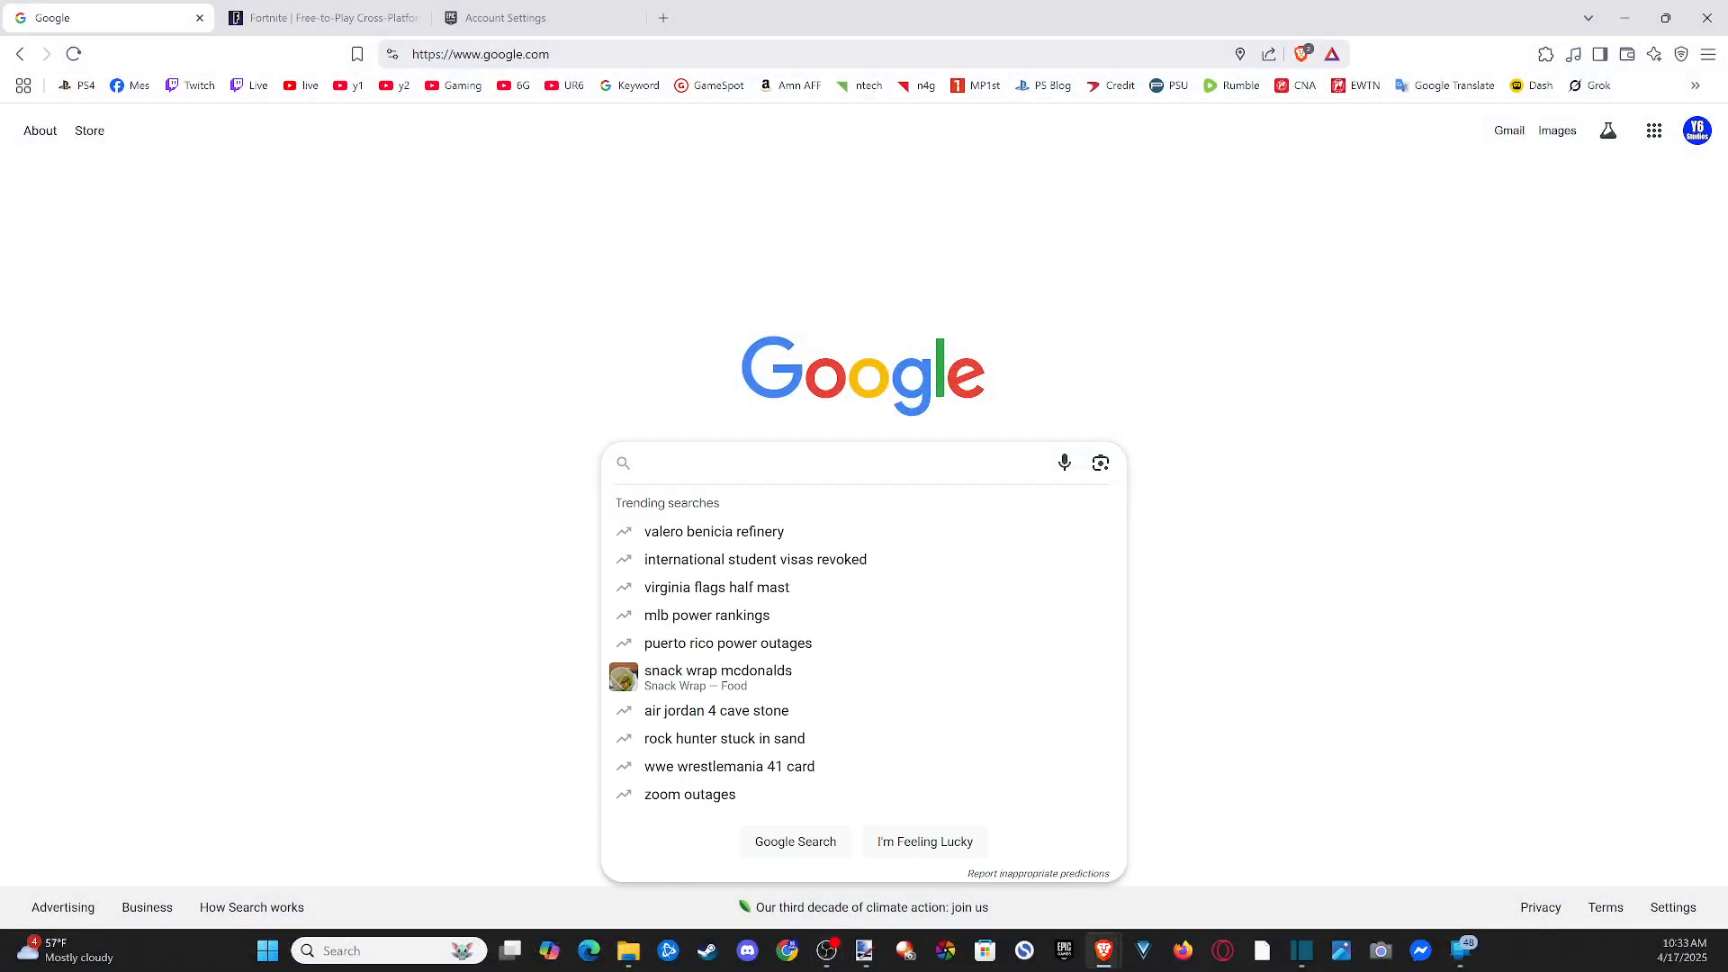
pyautogui.write('fortnite')
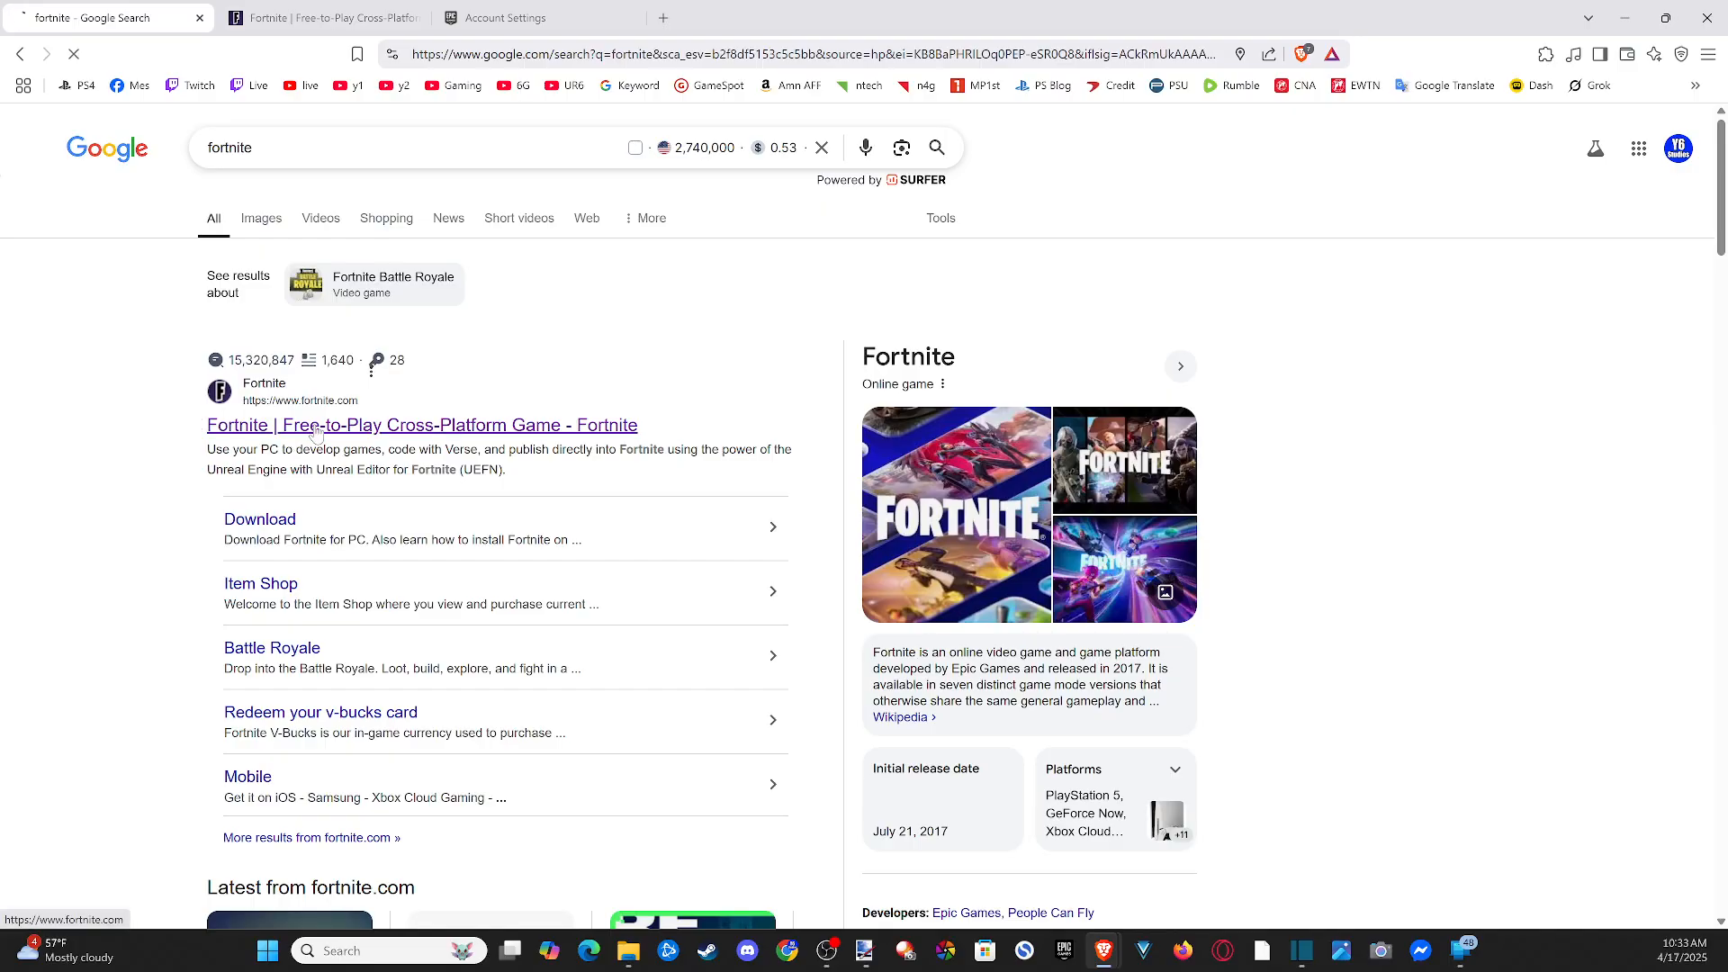
# - Go to Fortnite.com, sign out of the account and head to the Epic Games sign-in page
pyautogui.click(421, 425)
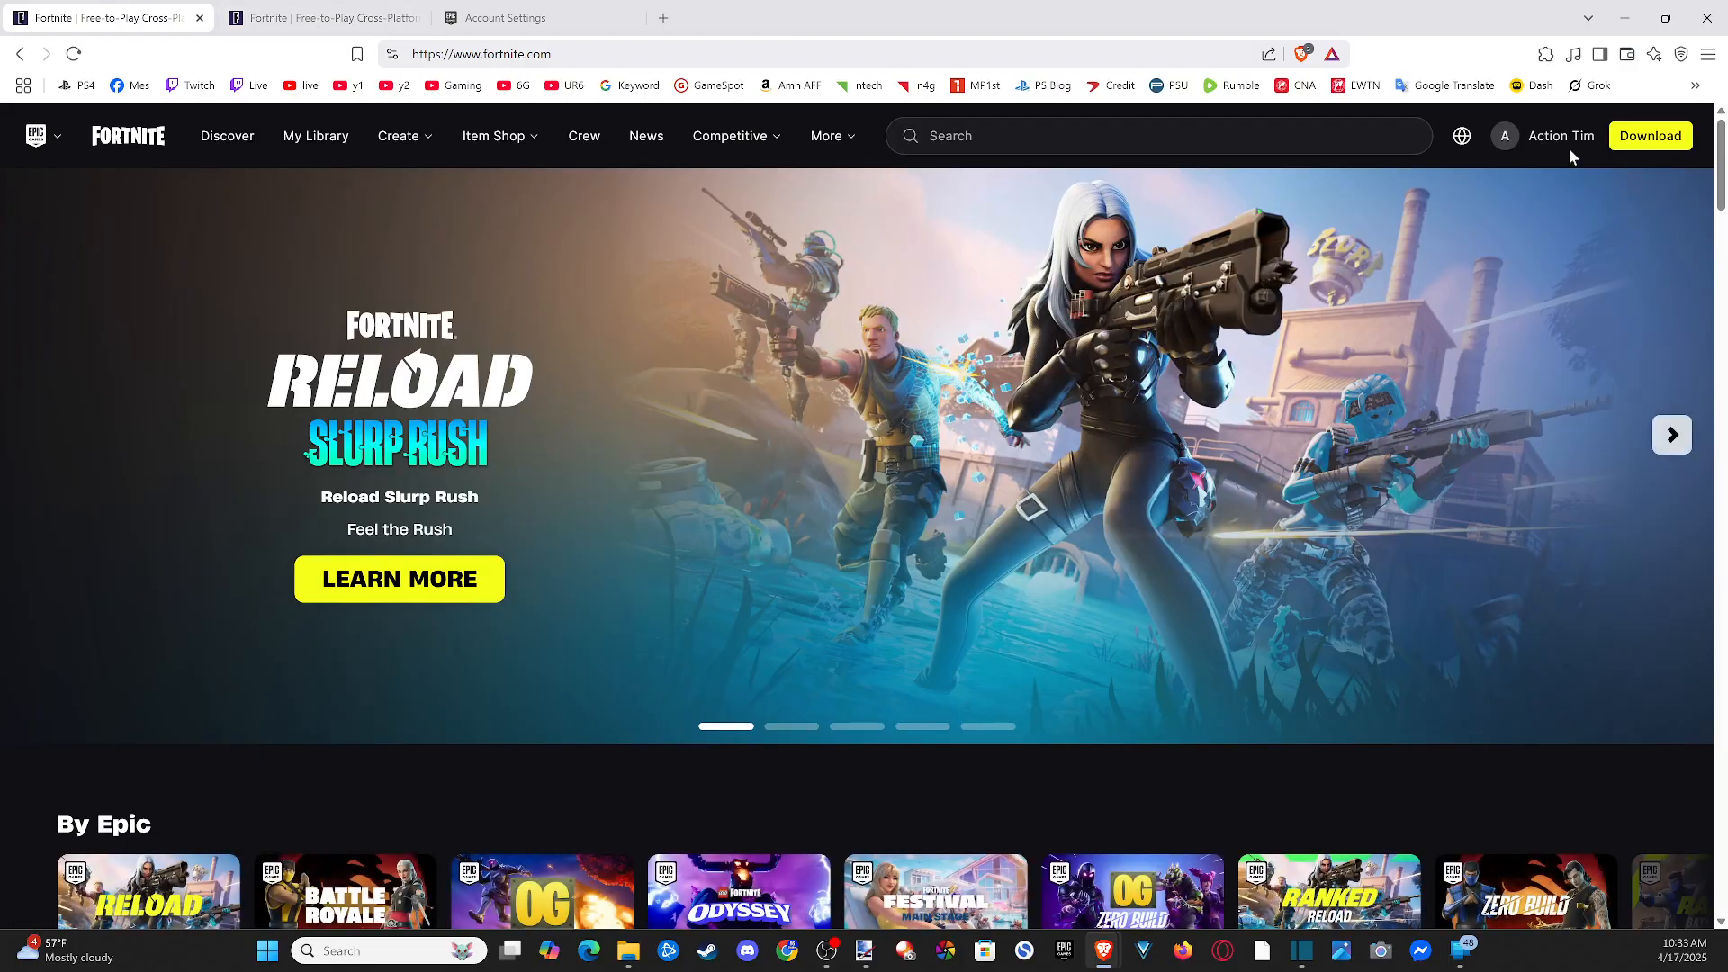
pyautogui.click(1555, 135)
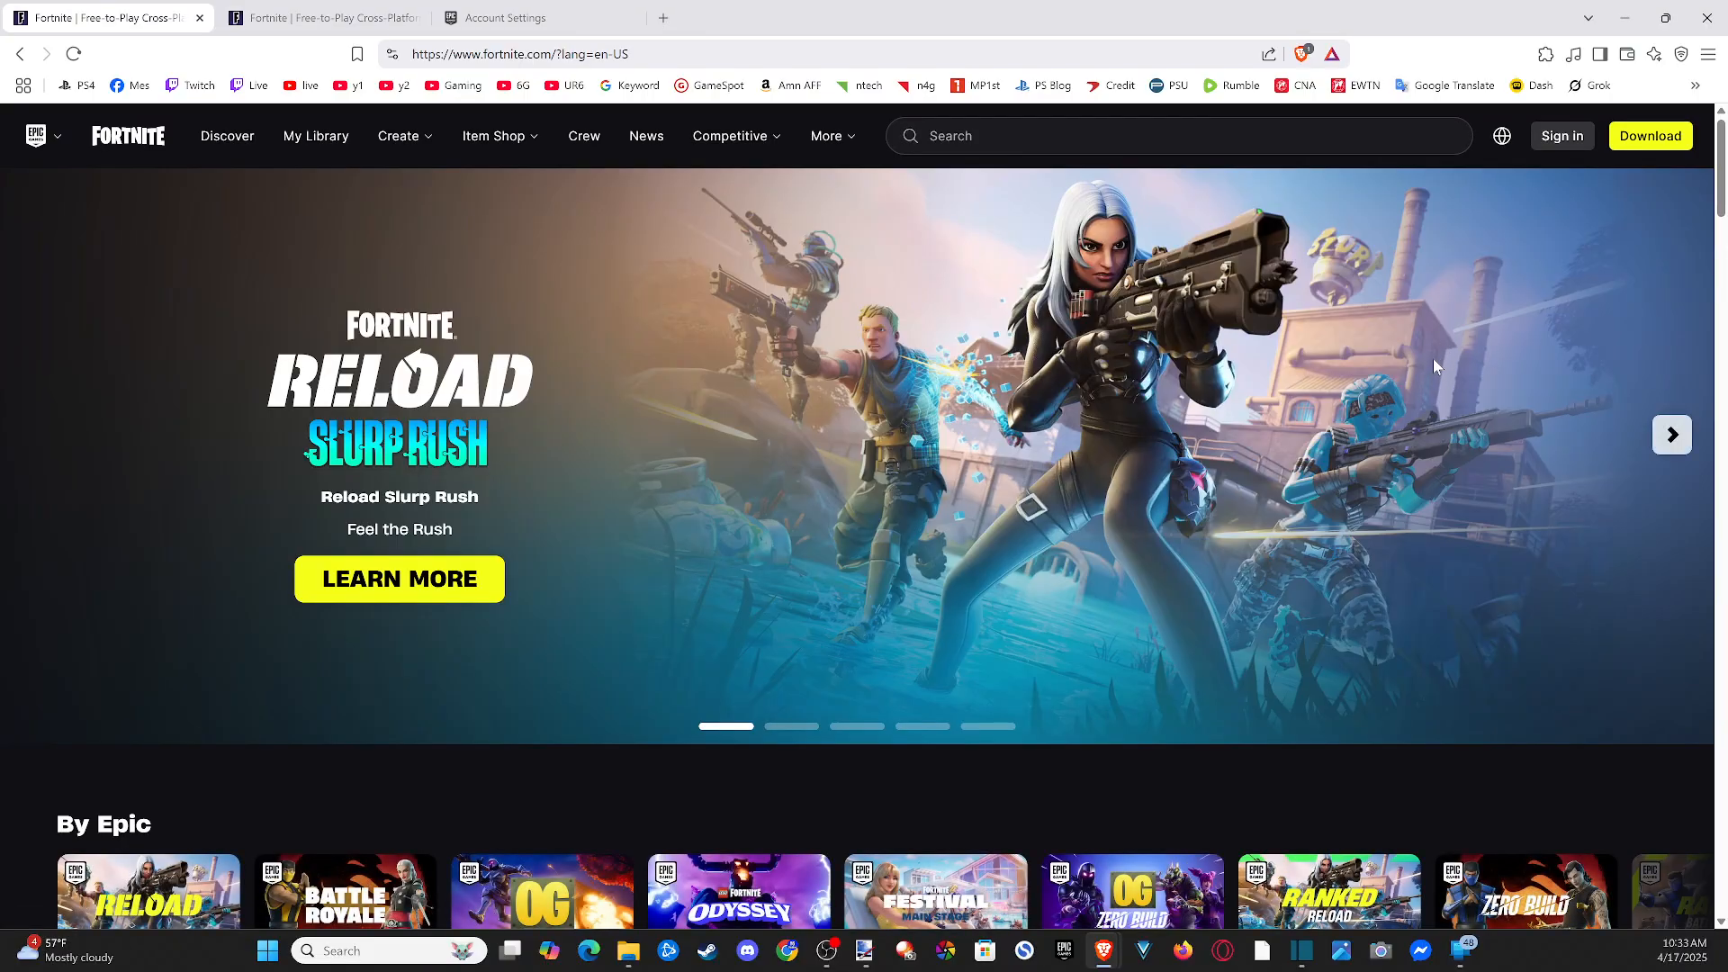
pyautogui.moveTo(1561, 135)
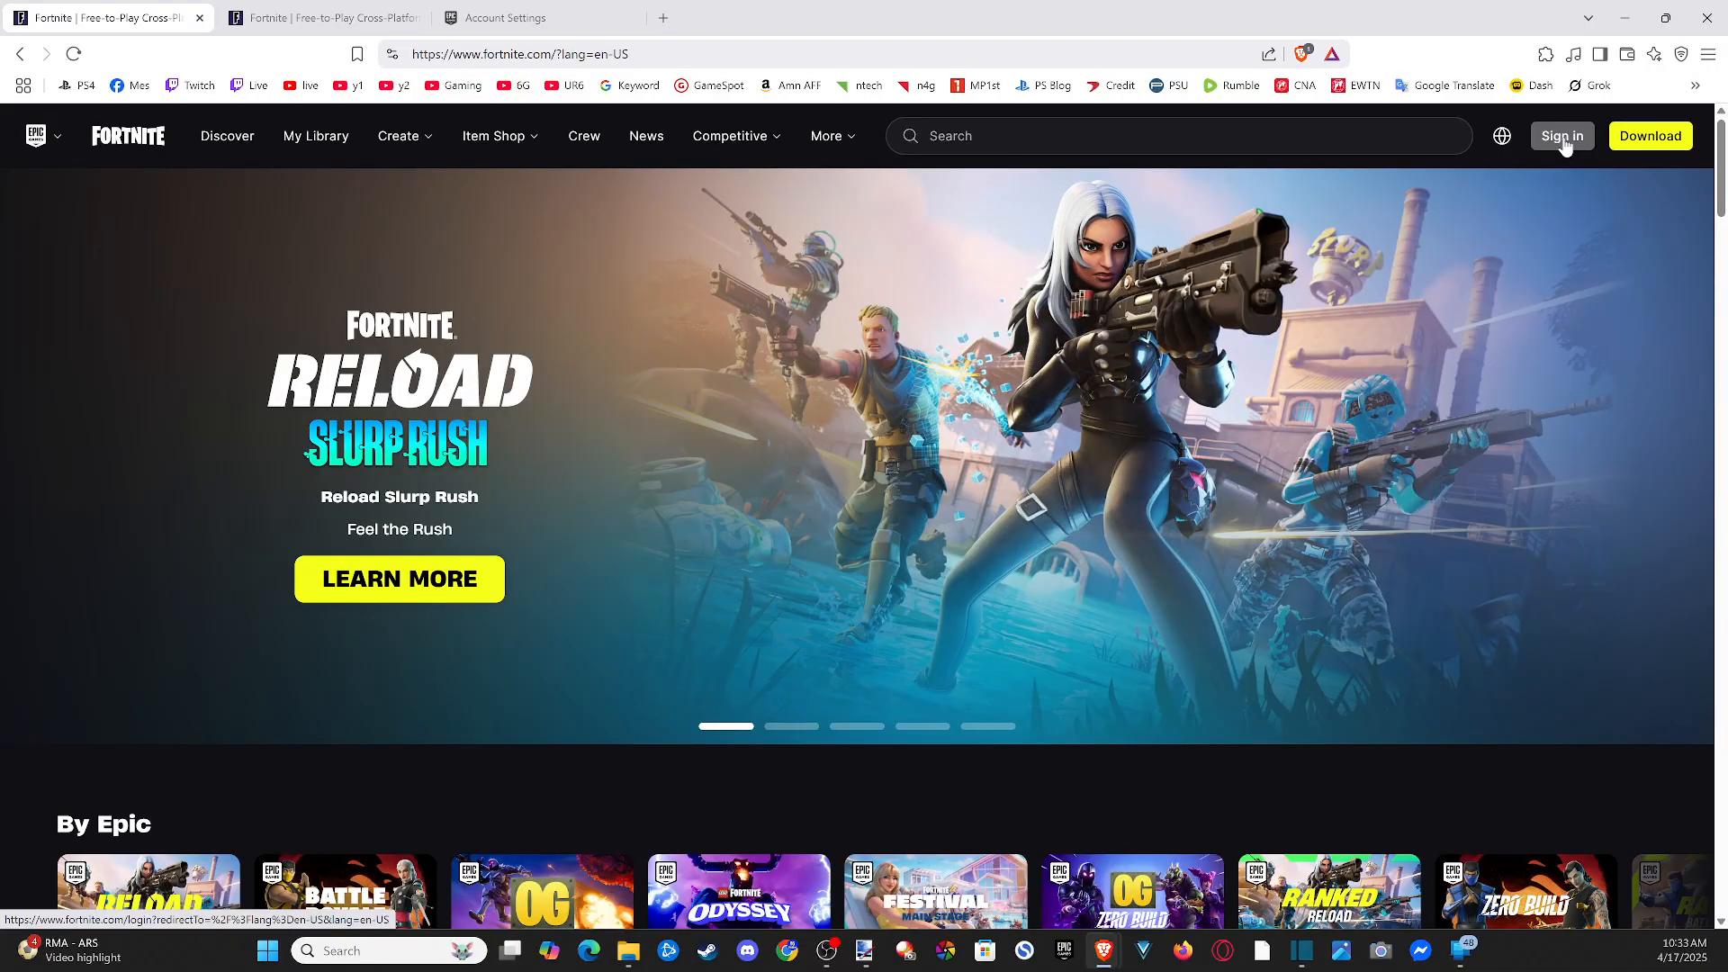
pyautogui.click(1561, 135)
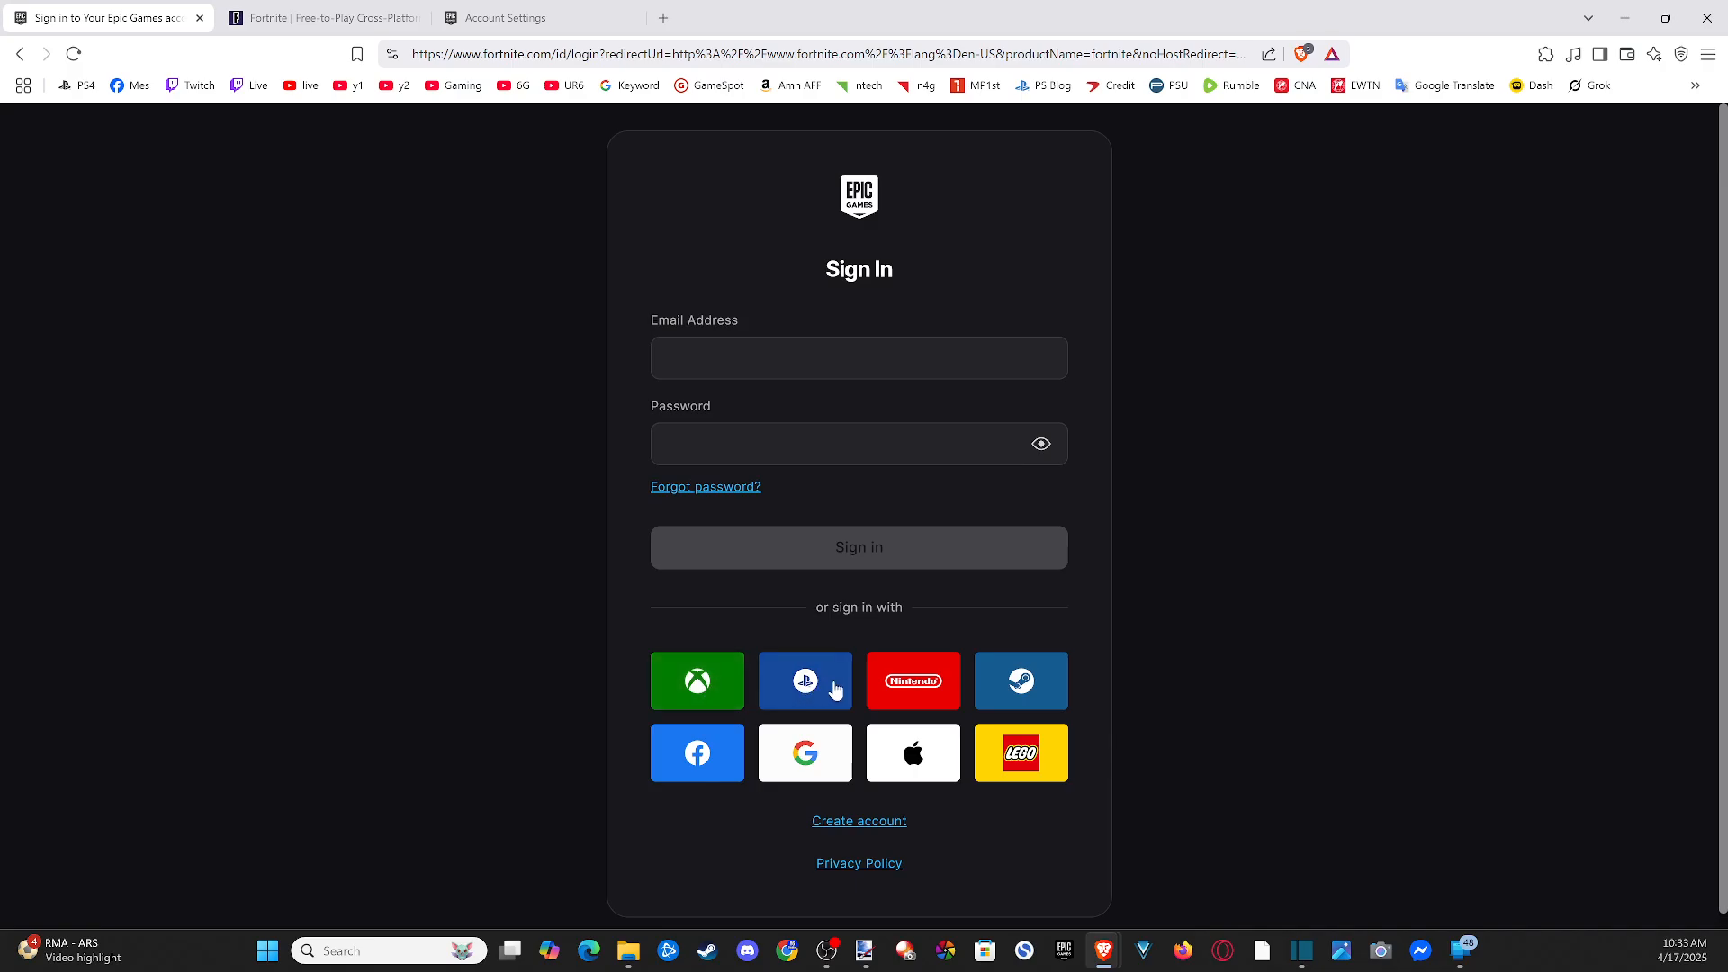
pyautogui.moveTo(1019, 680)
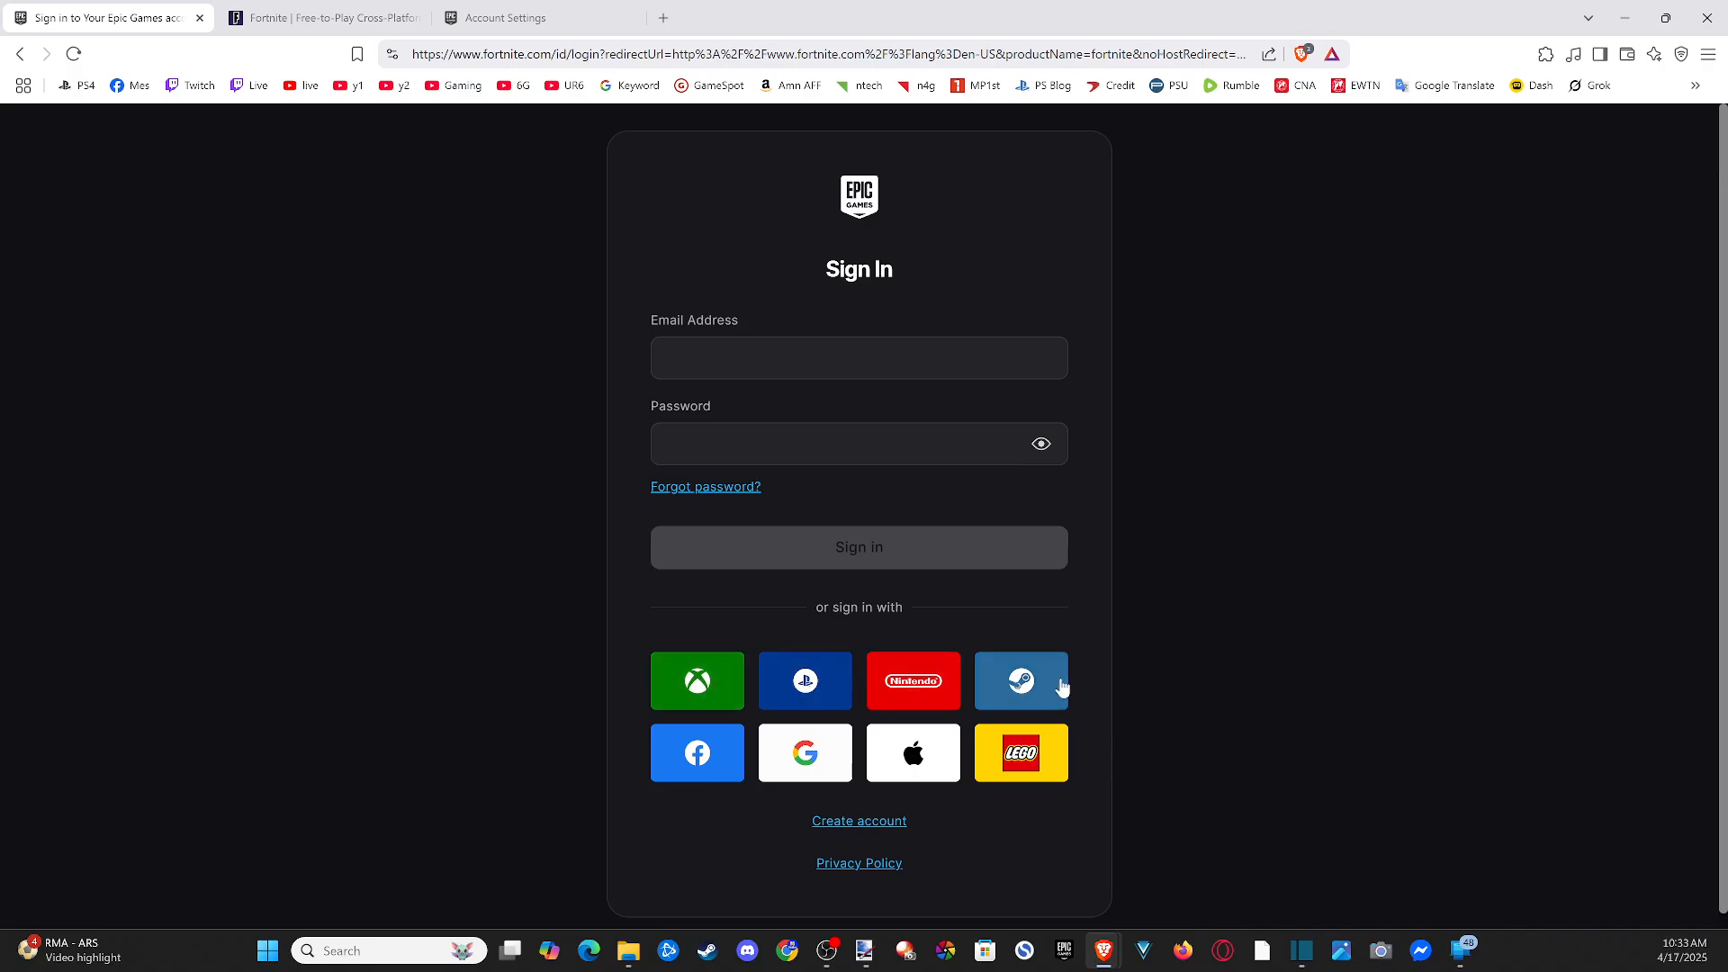
pyautogui.moveTo(805, 681)
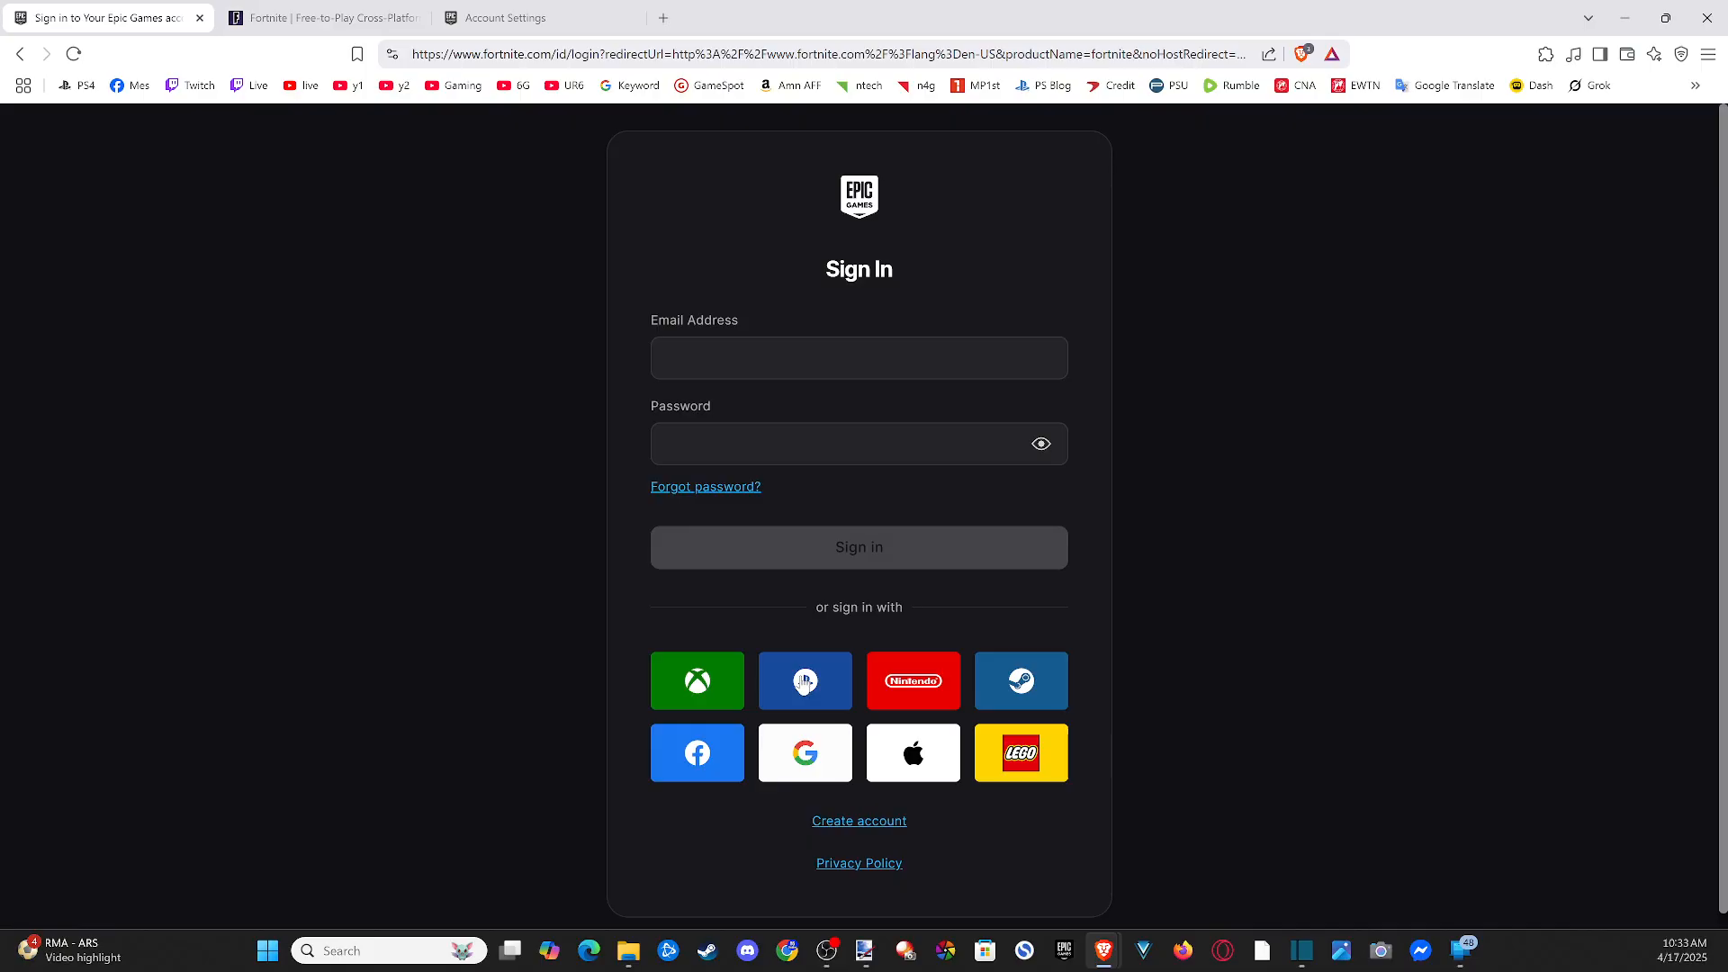
# - Sign in to the Epic Games account using the PlayStation Network login
pyautogui.click(803, 681)
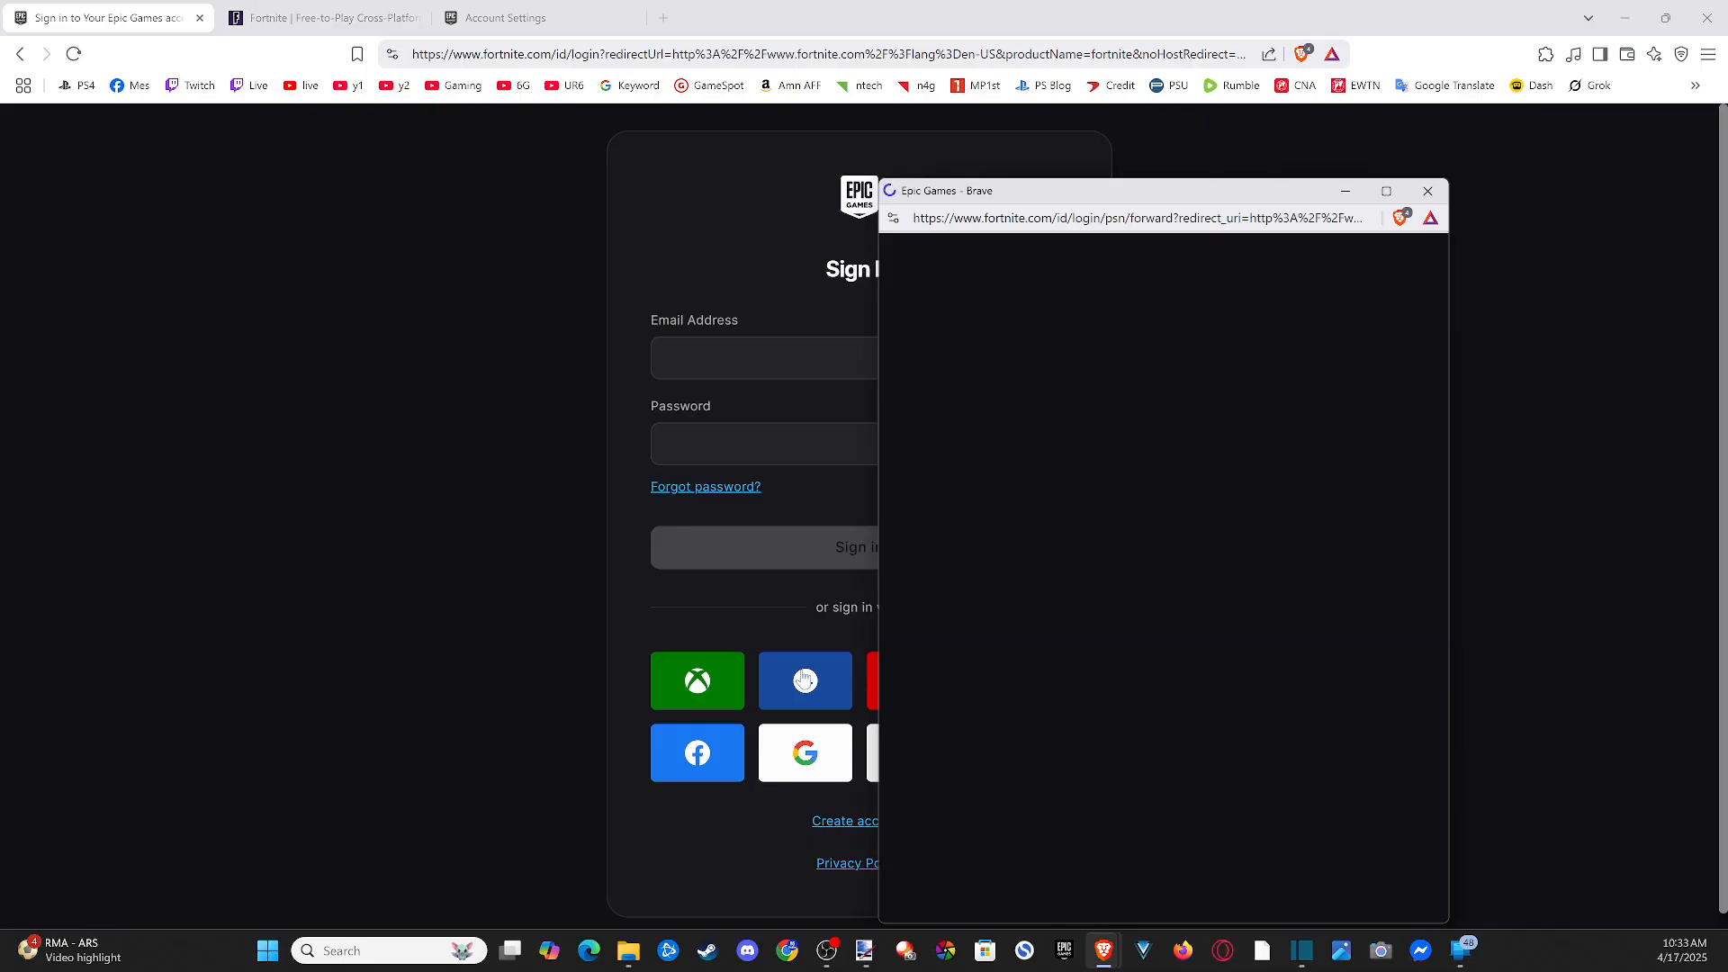
pyautogui.click(805, 681)
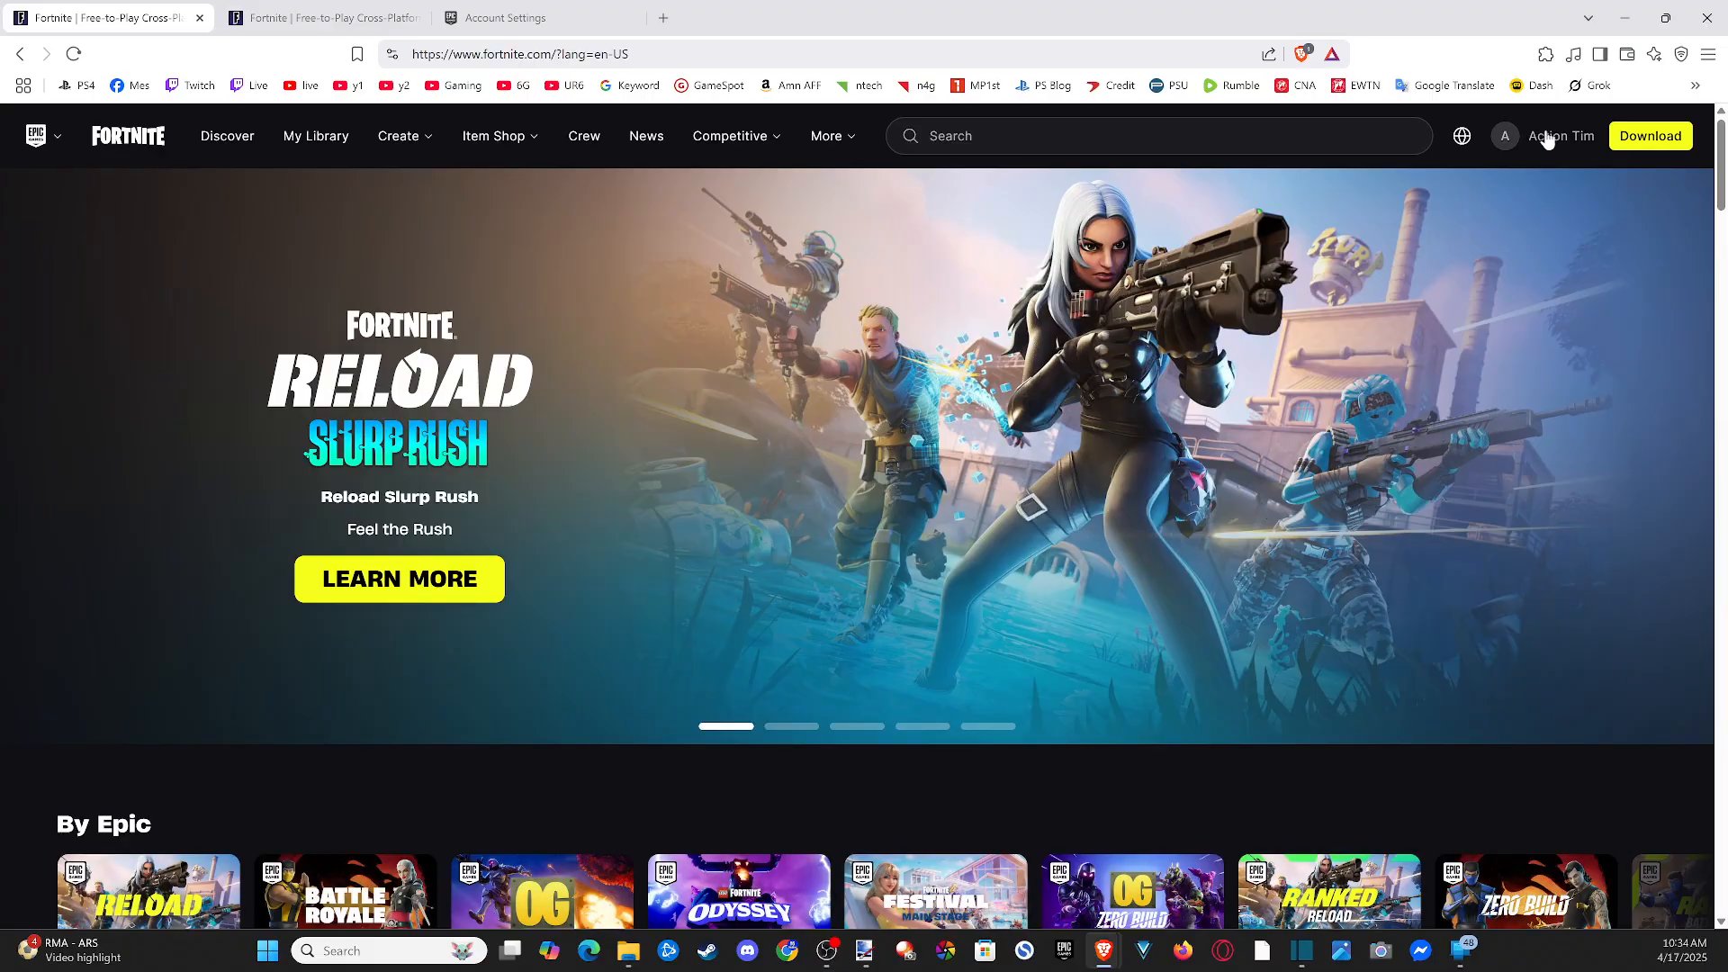
# - Go to the account's Password & Security settings and continue the two-factor identity verification
pyautogui.click(1561, 135)
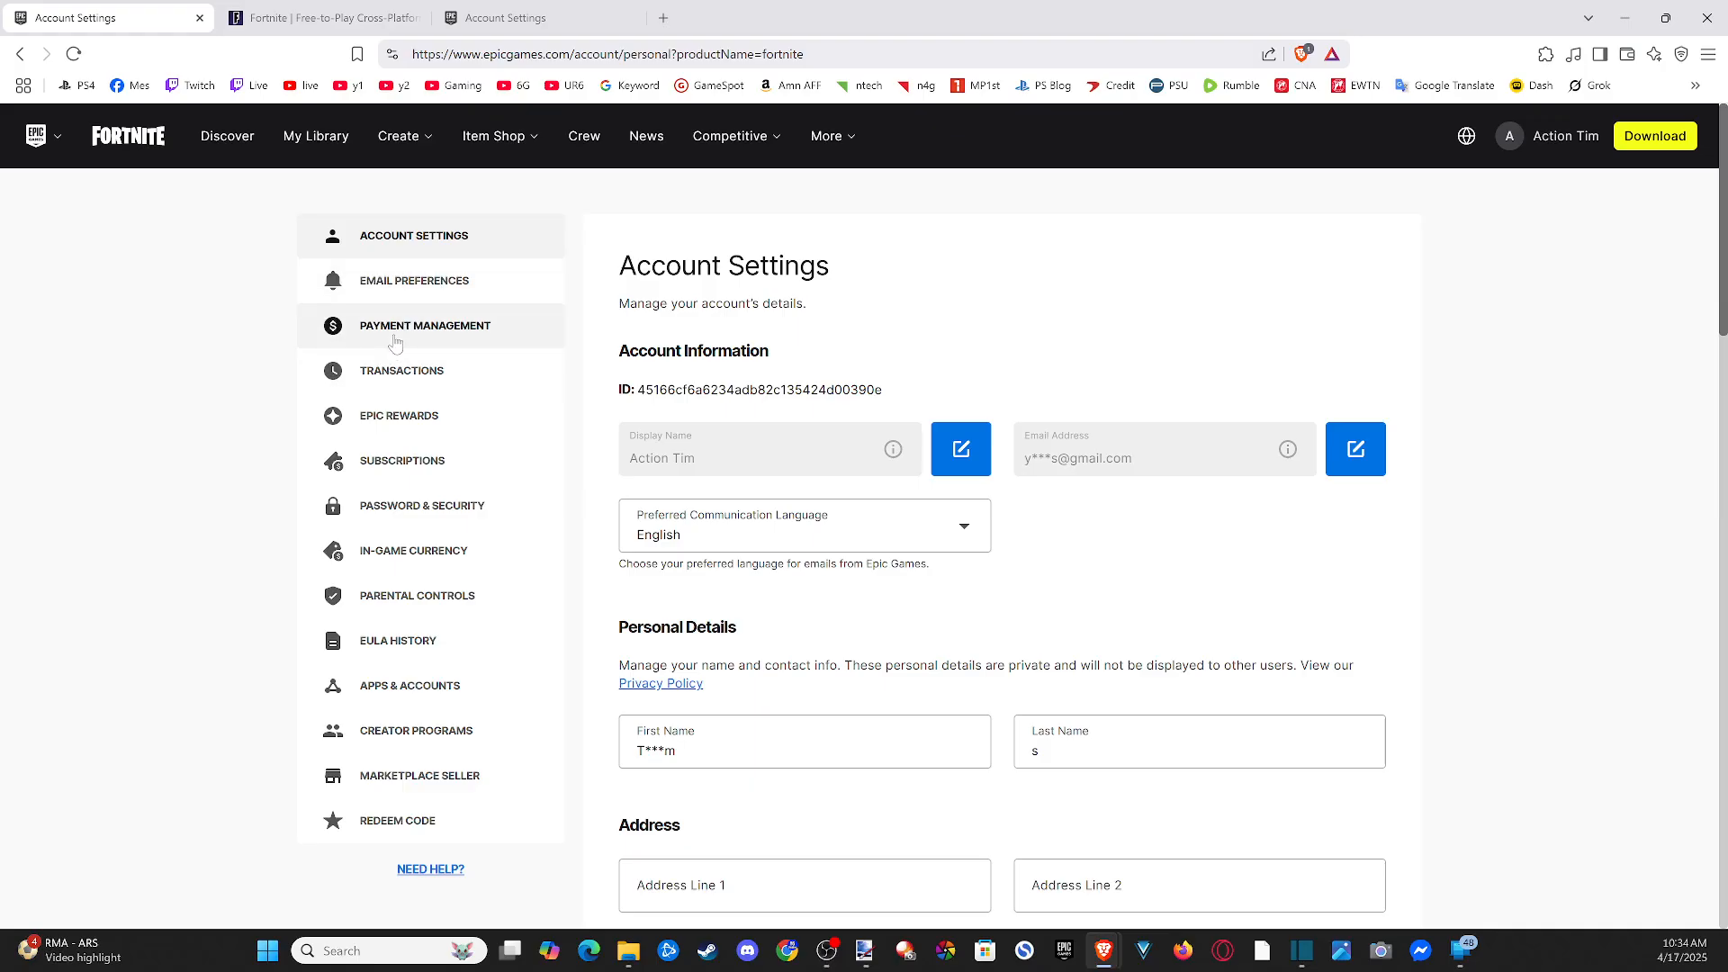
pyautogui.moveTo(439, 521)
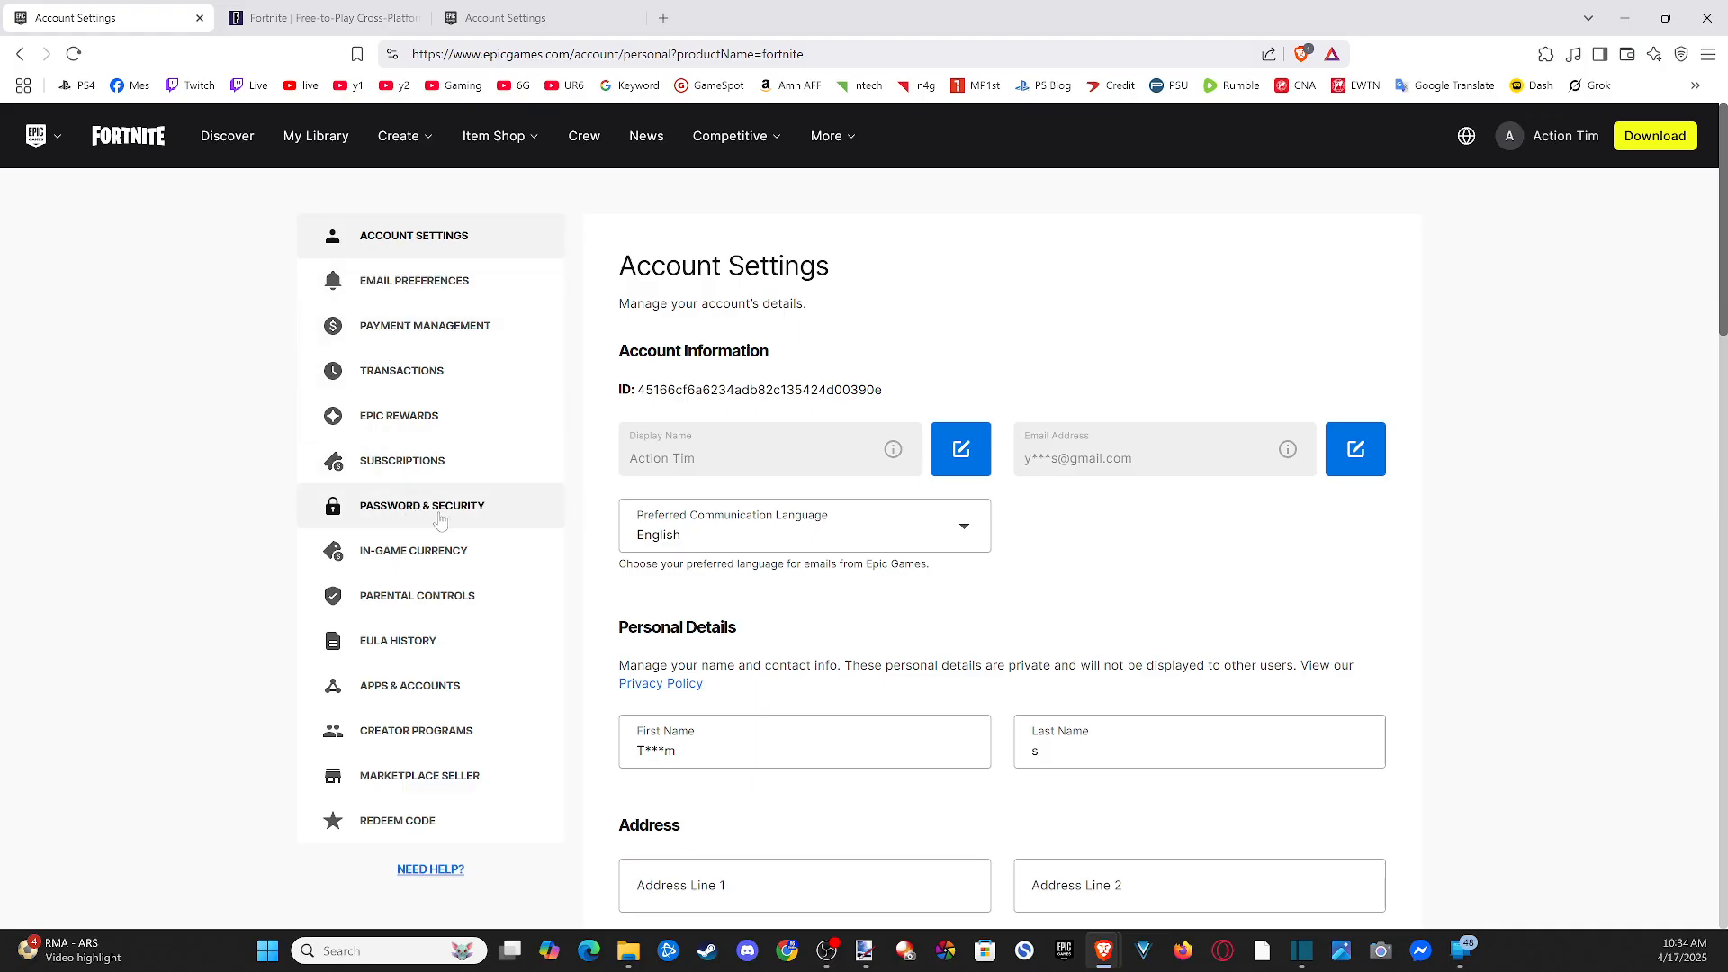
pyautogui.click(421, 504)
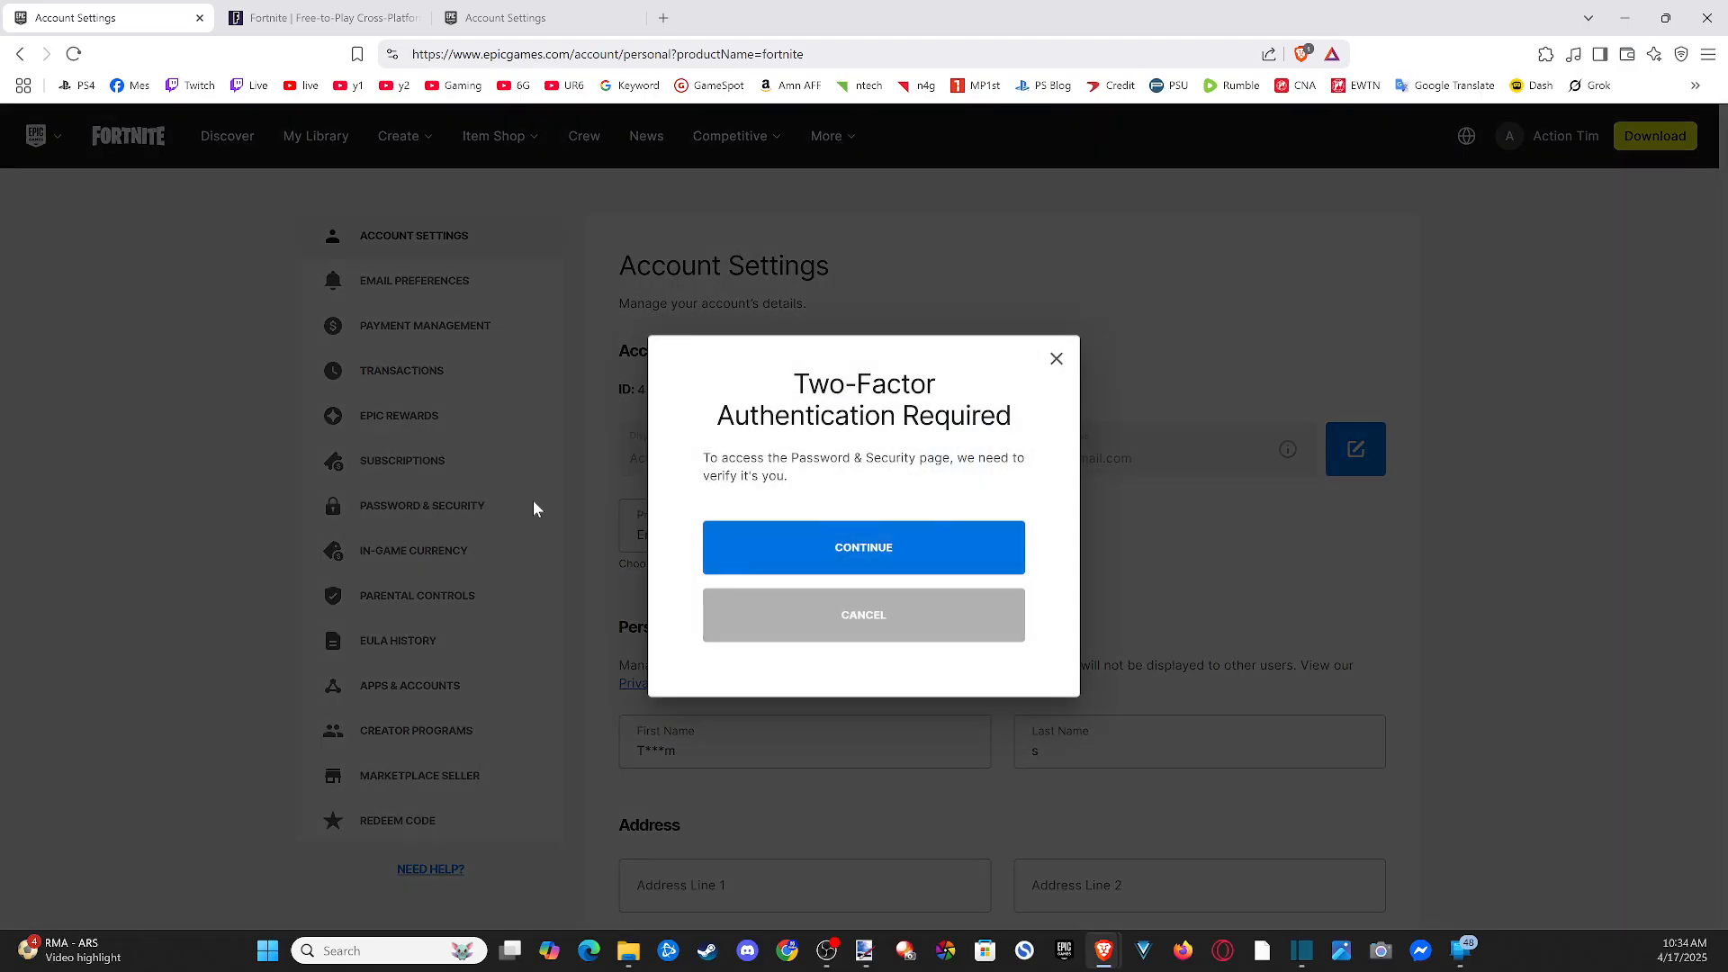
pyautogui.click(863, 547)
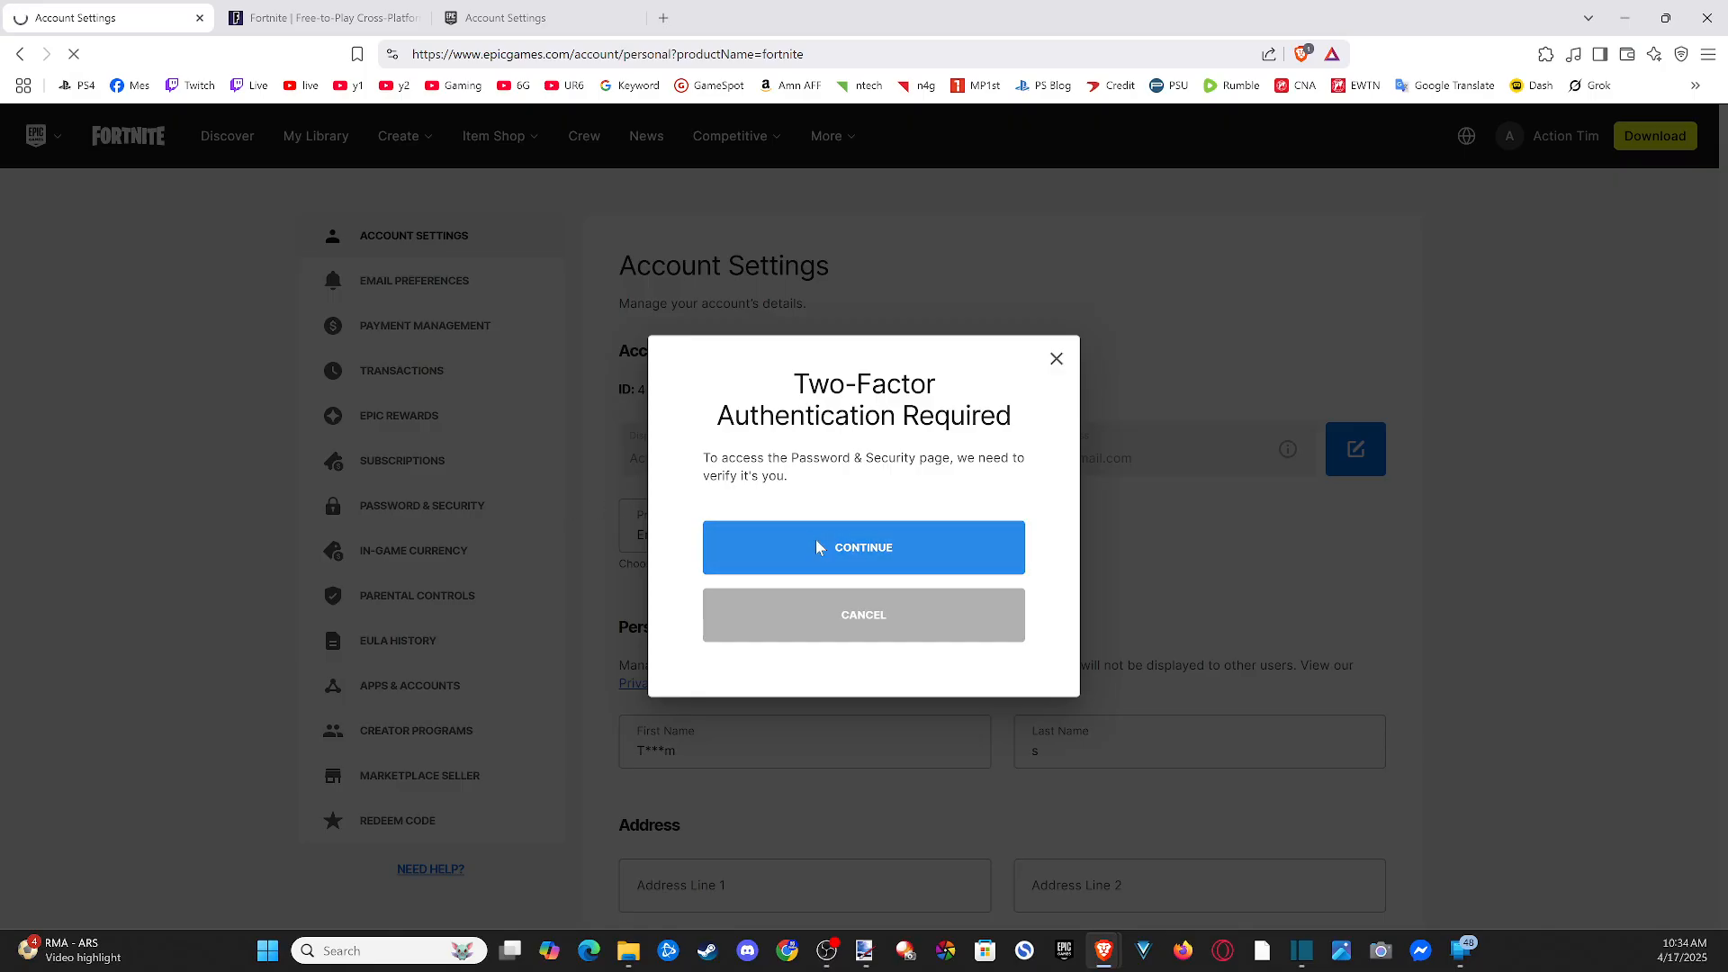
pyautogui.click(862, 548)
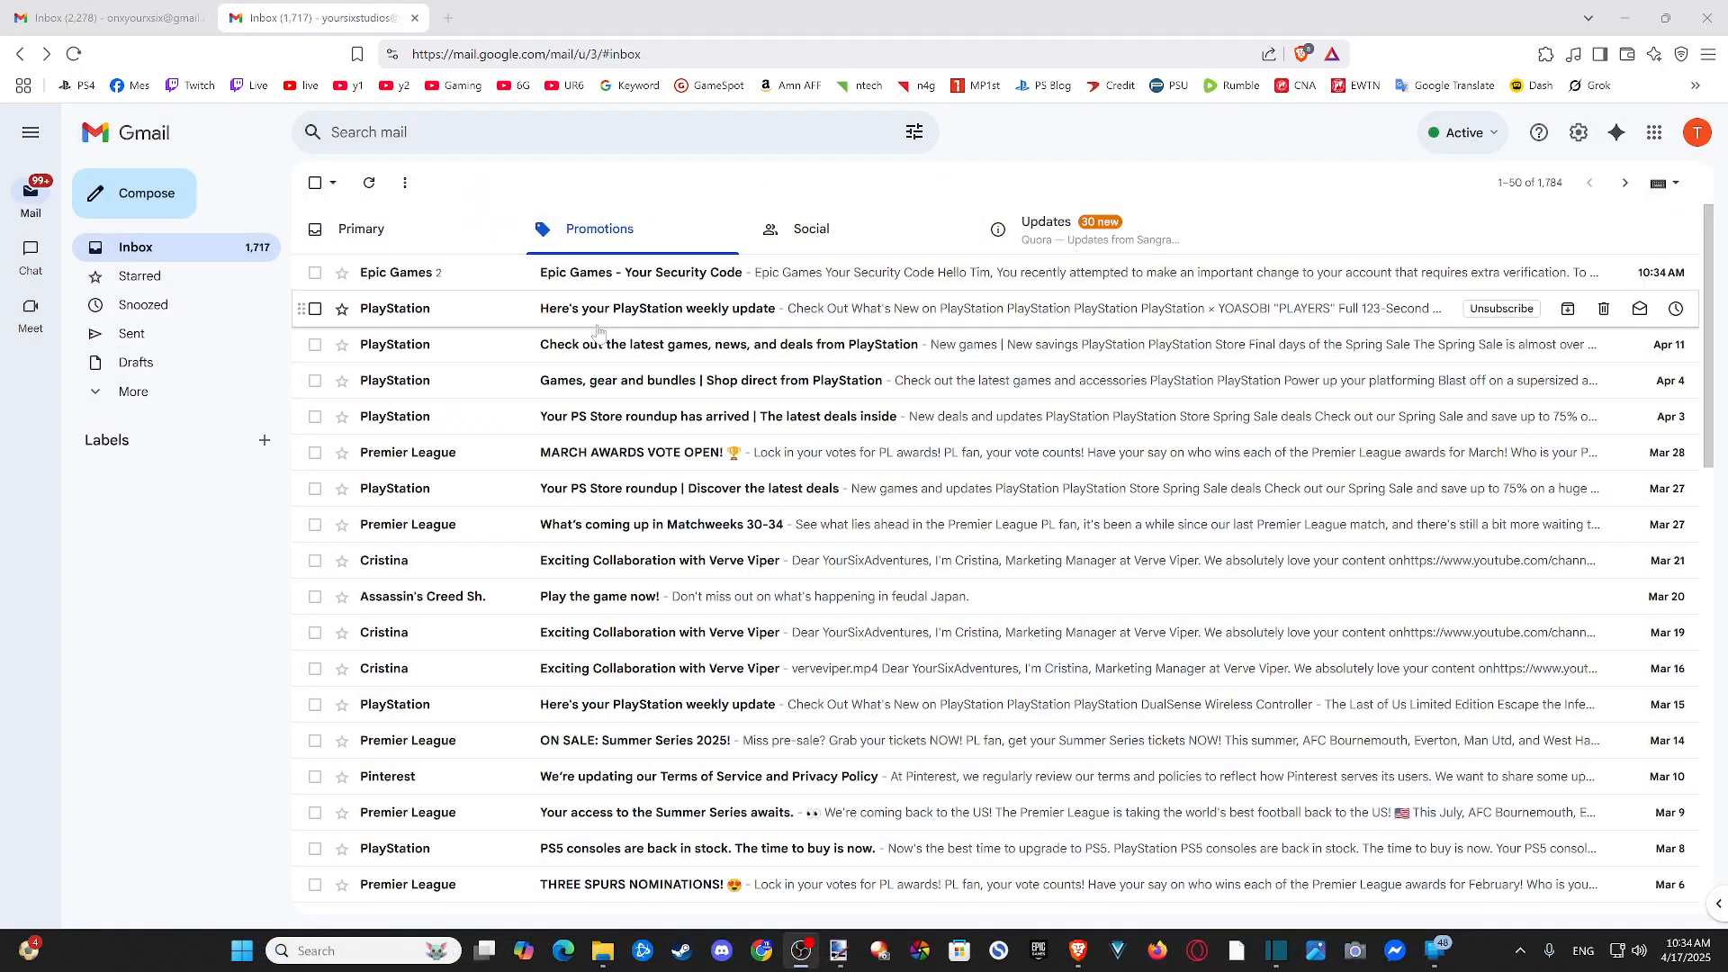
pyautogui.click(360, 228)
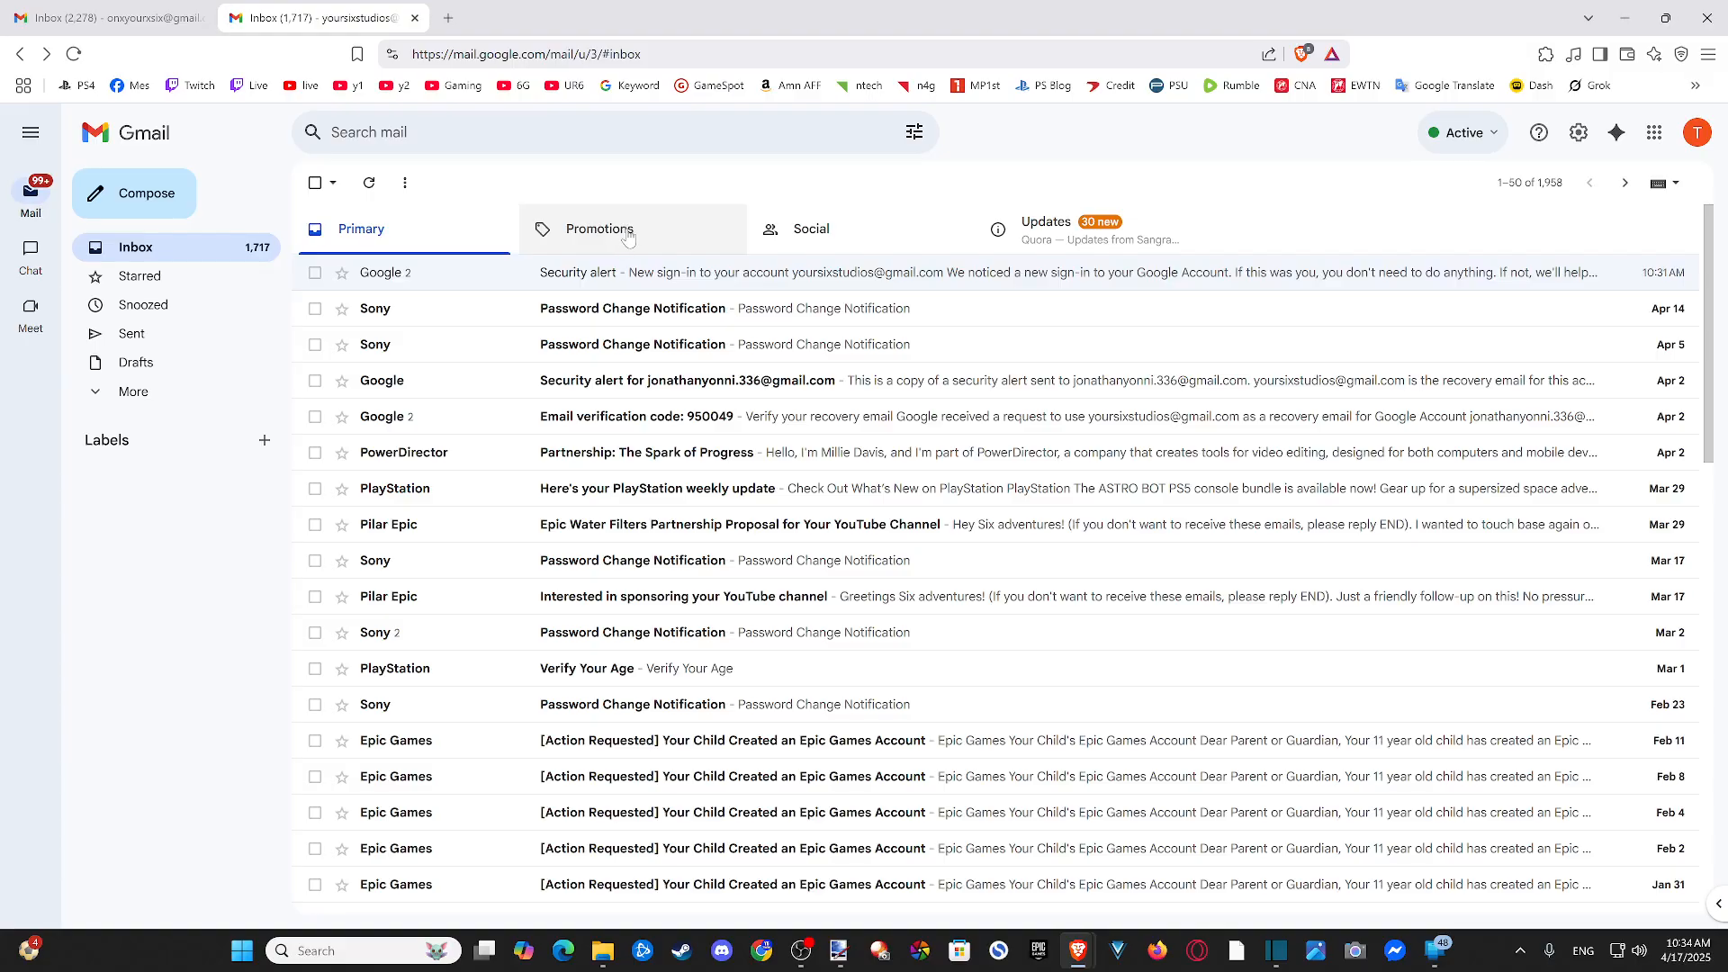
pyautogui.click(599, 229)
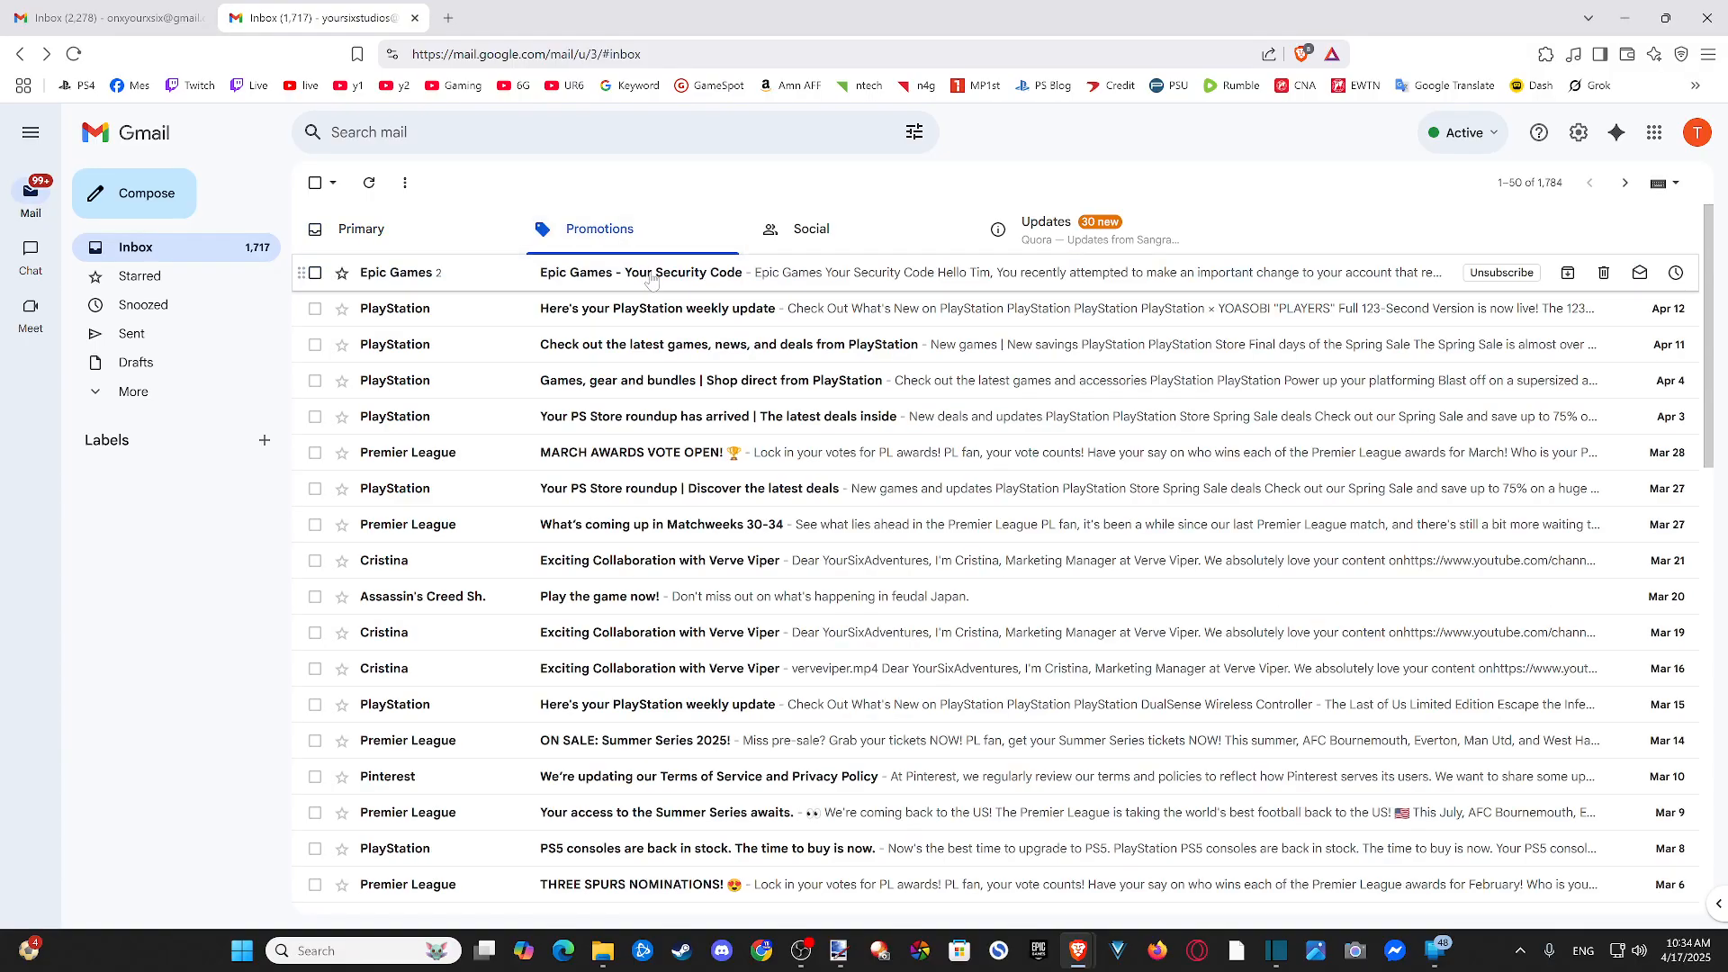
pyautogui.click(639, 272)
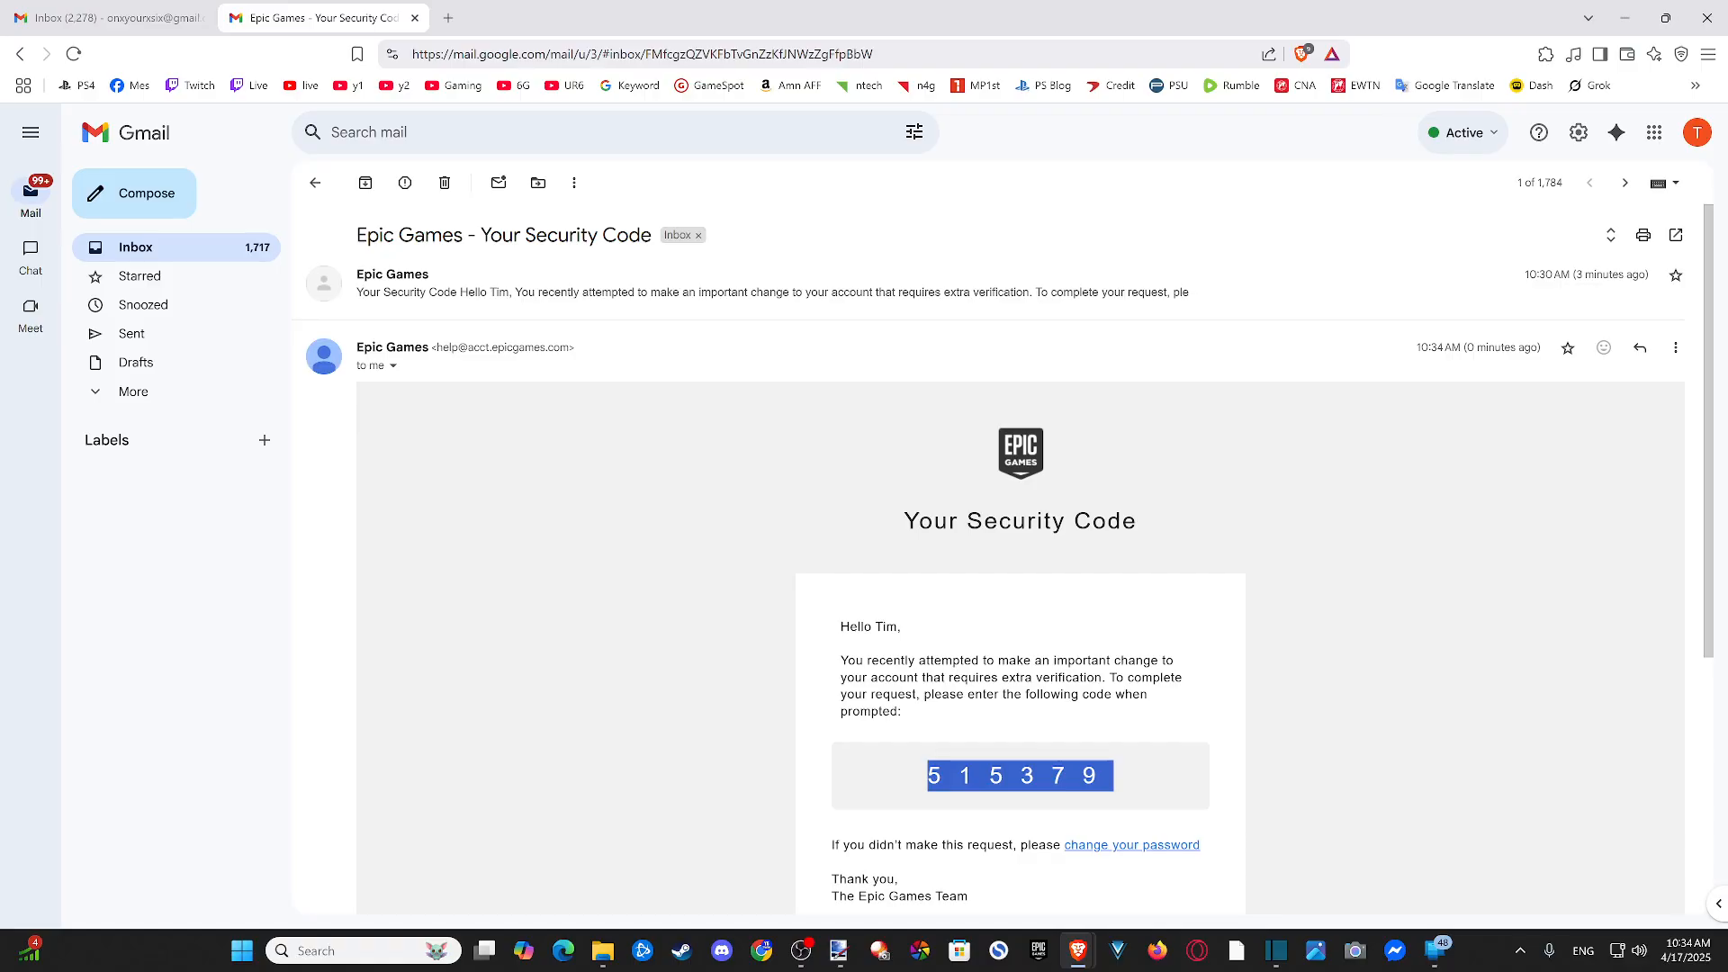
pyautogui.click(104, 18)
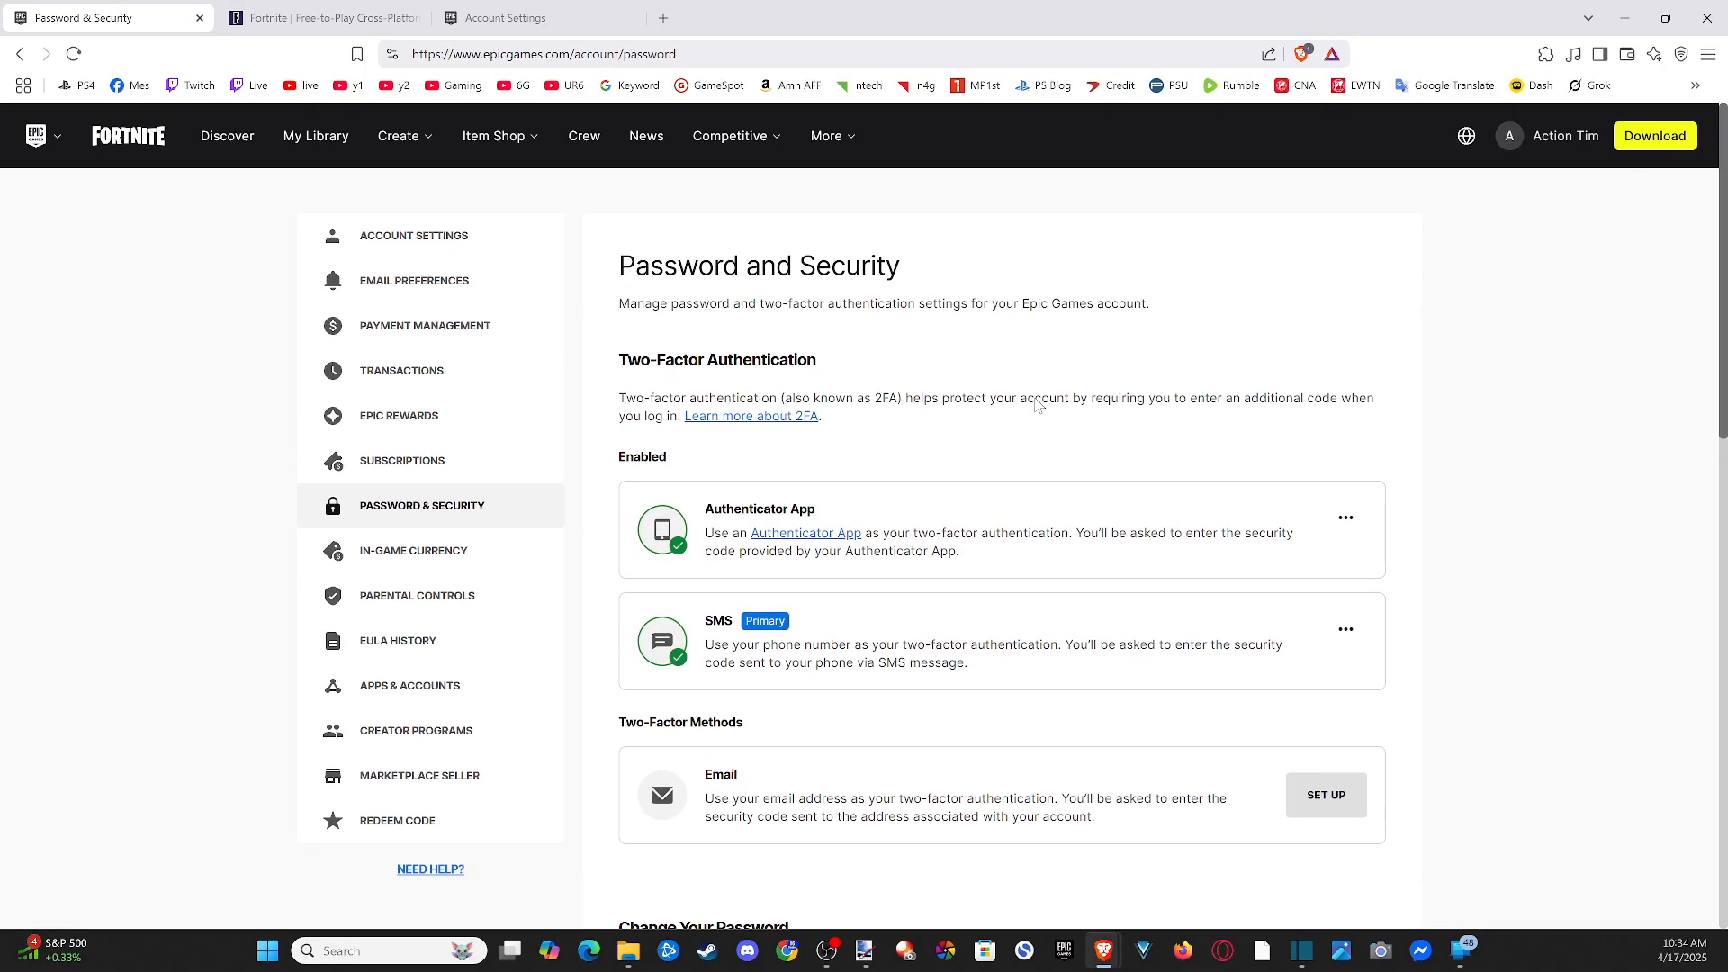
pyautogui.moveTo(830, 370)
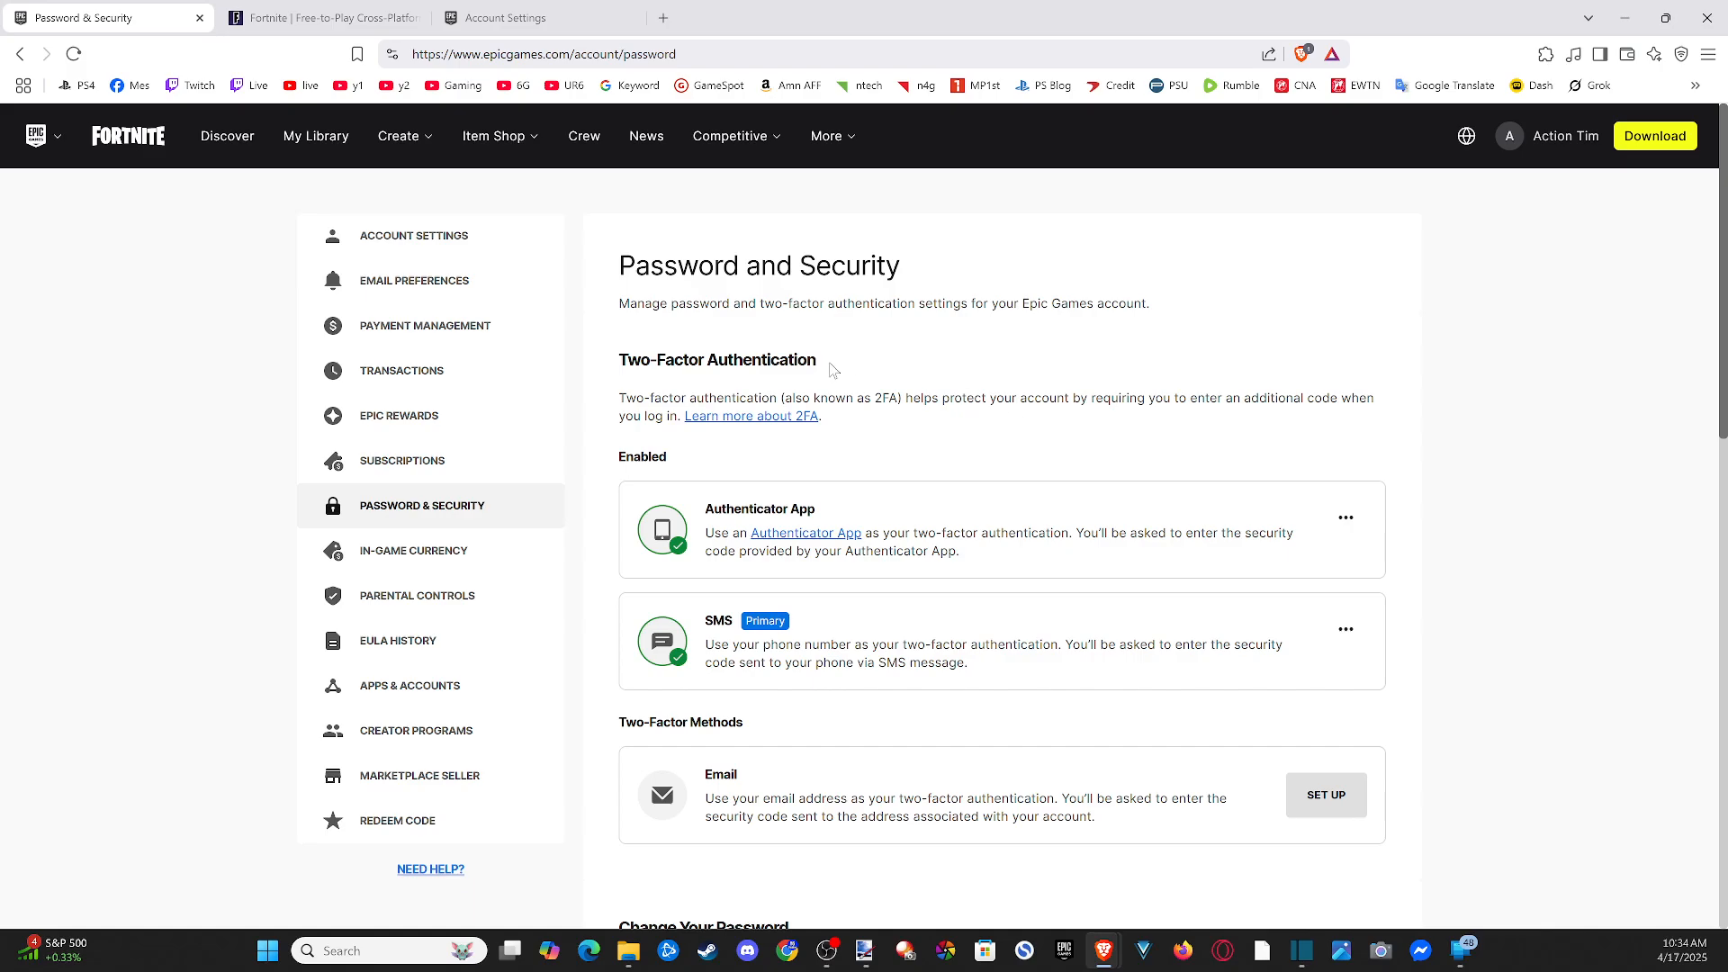
pyautogui.scroll(-3)
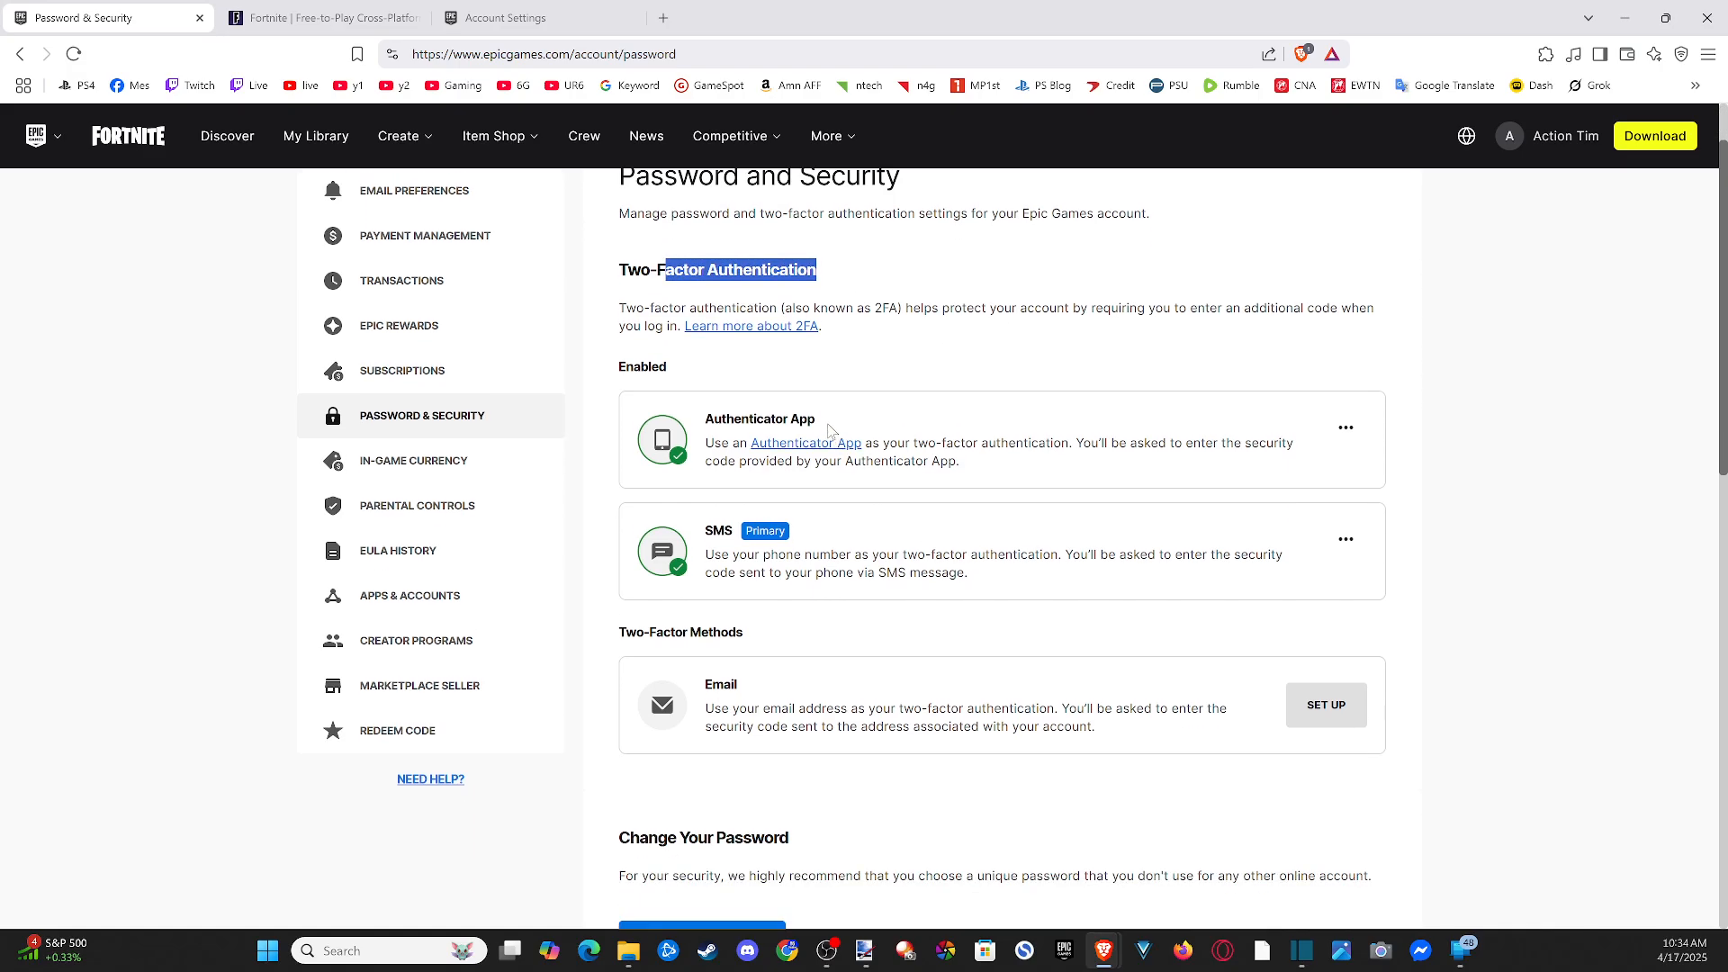
pyautogui.doubleClick(758, 420)
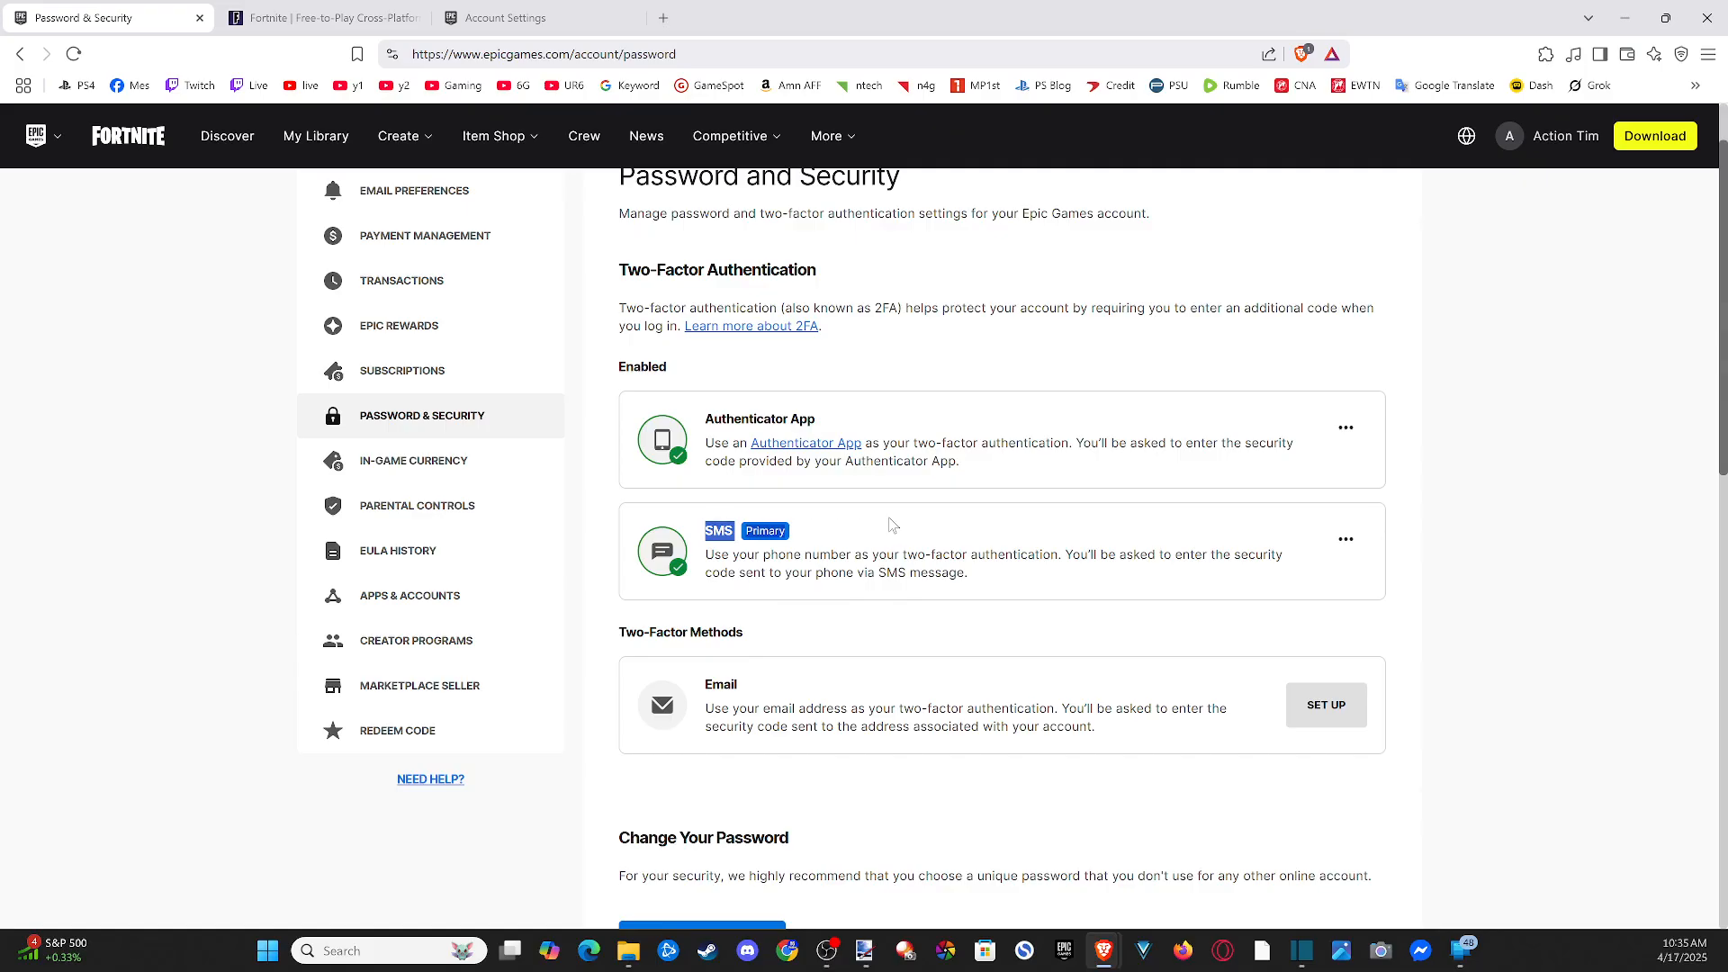
pyautogui.scroll(-3)
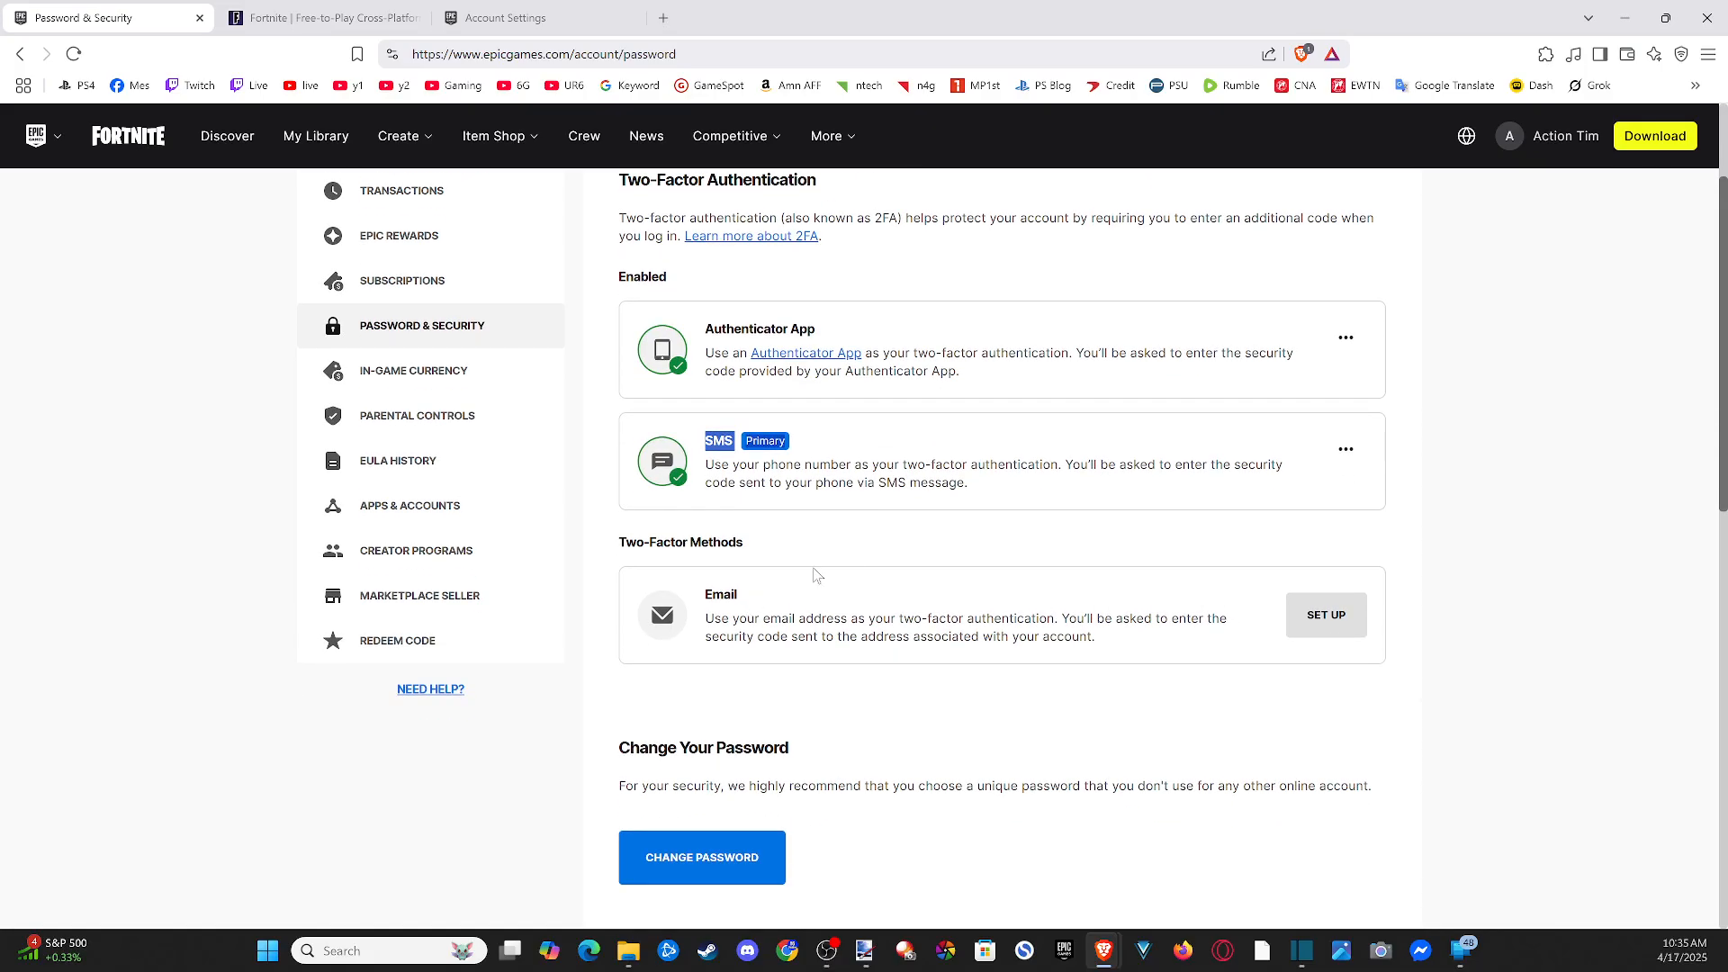
pyautogui.scroll(-3)
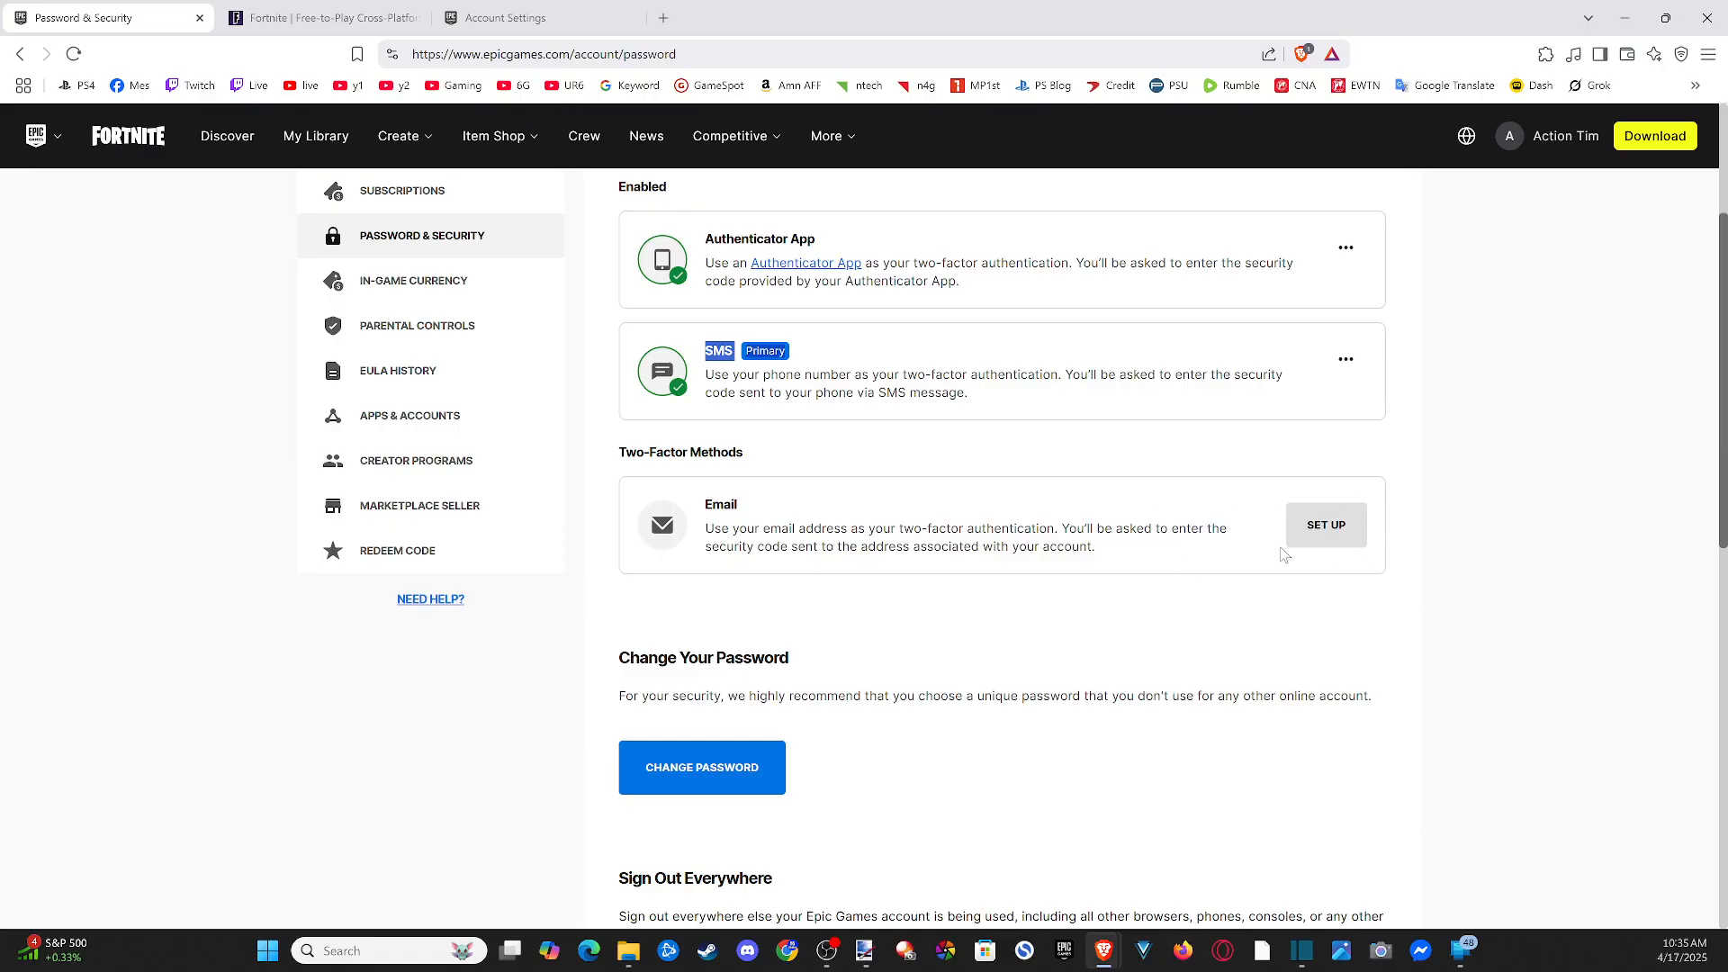
# - Start Email two-factor setup so a code is emailed, then switch to the Gmail inbox
pyautogui.click(1325, 524)
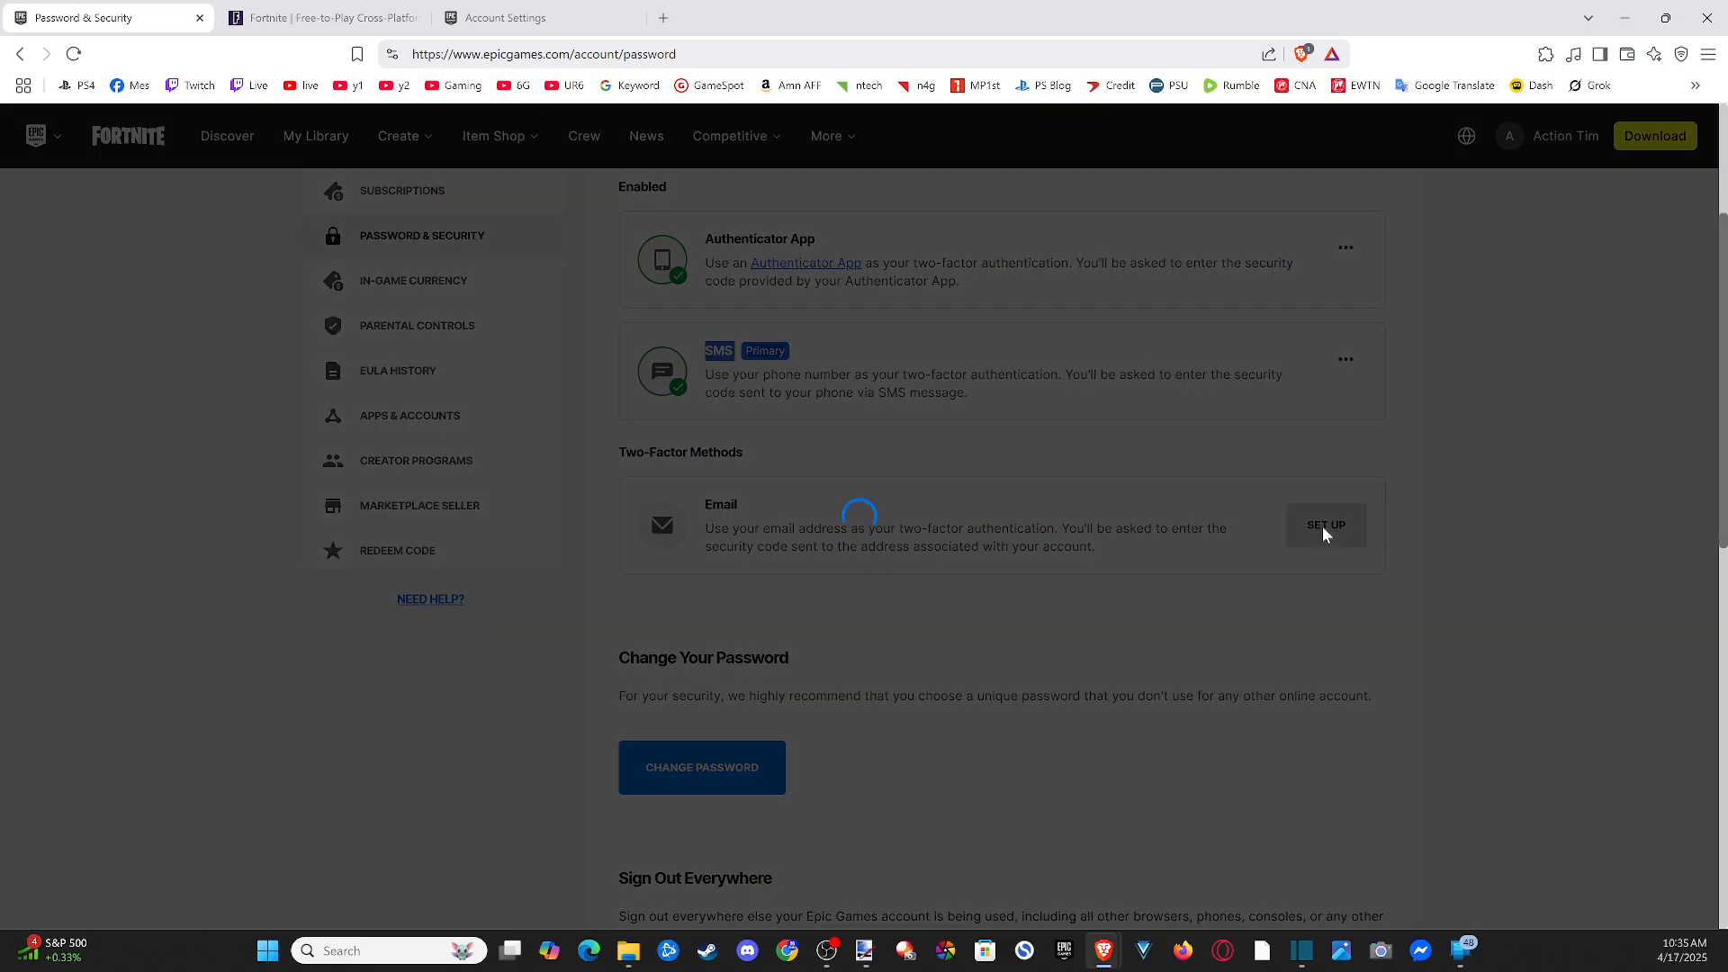
pyautogui.click(1325, 524)
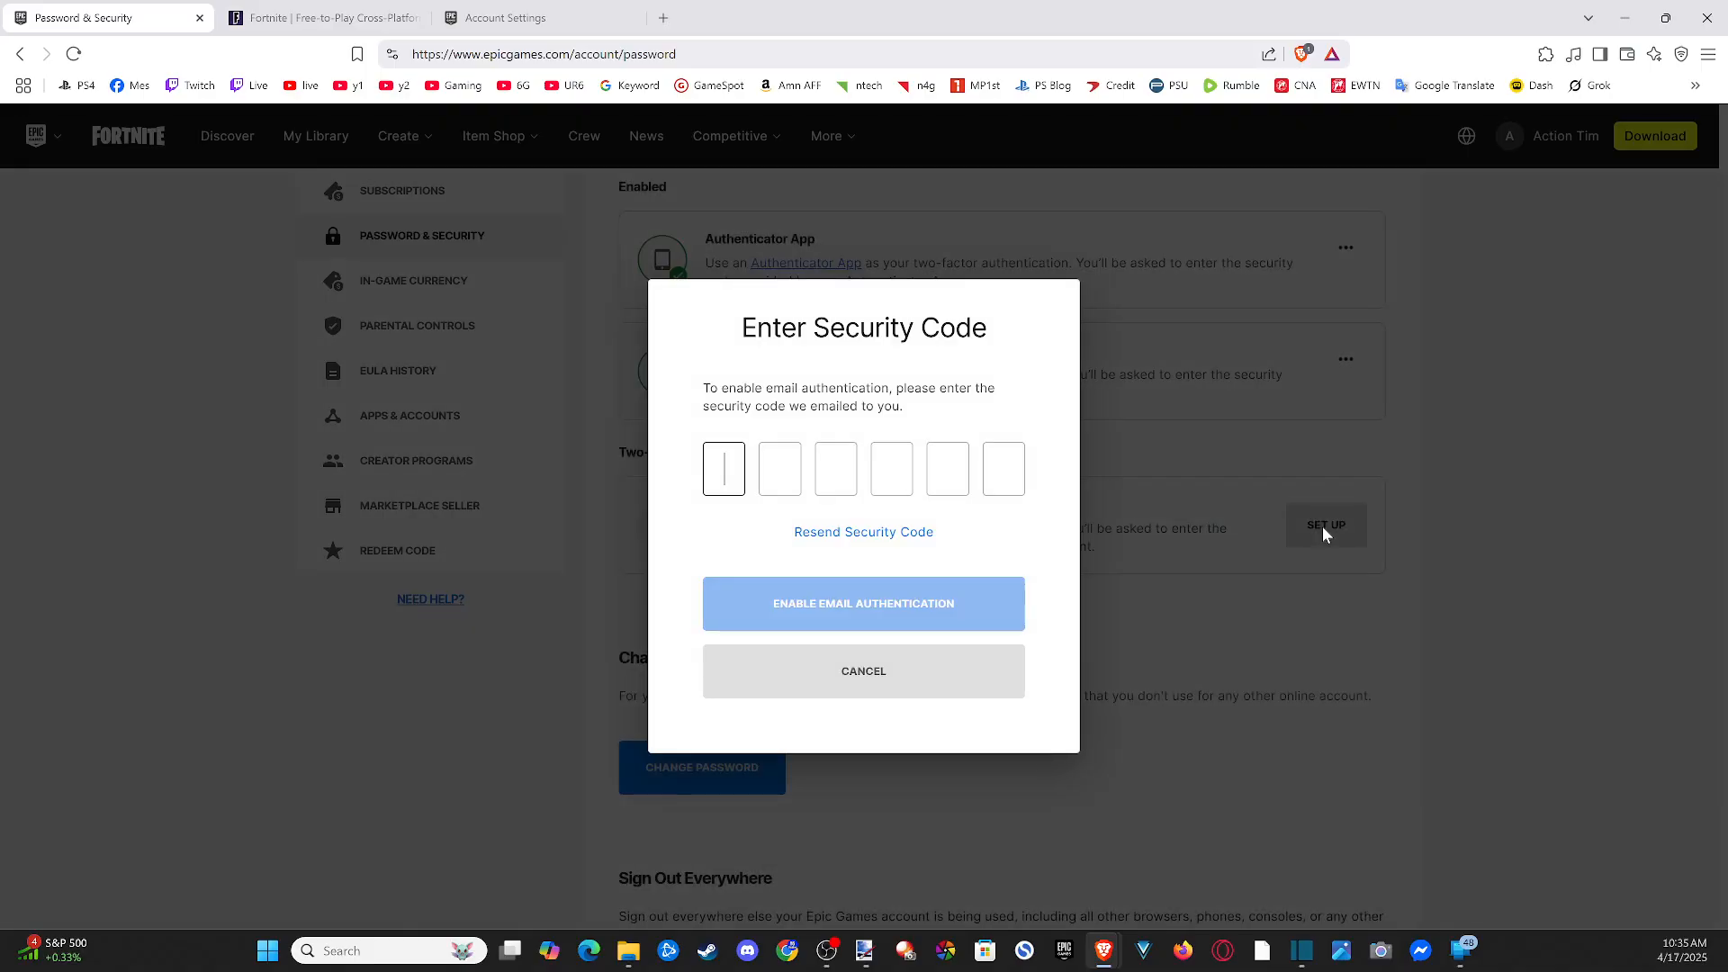
pyautogui.moveTo(1511, 461)
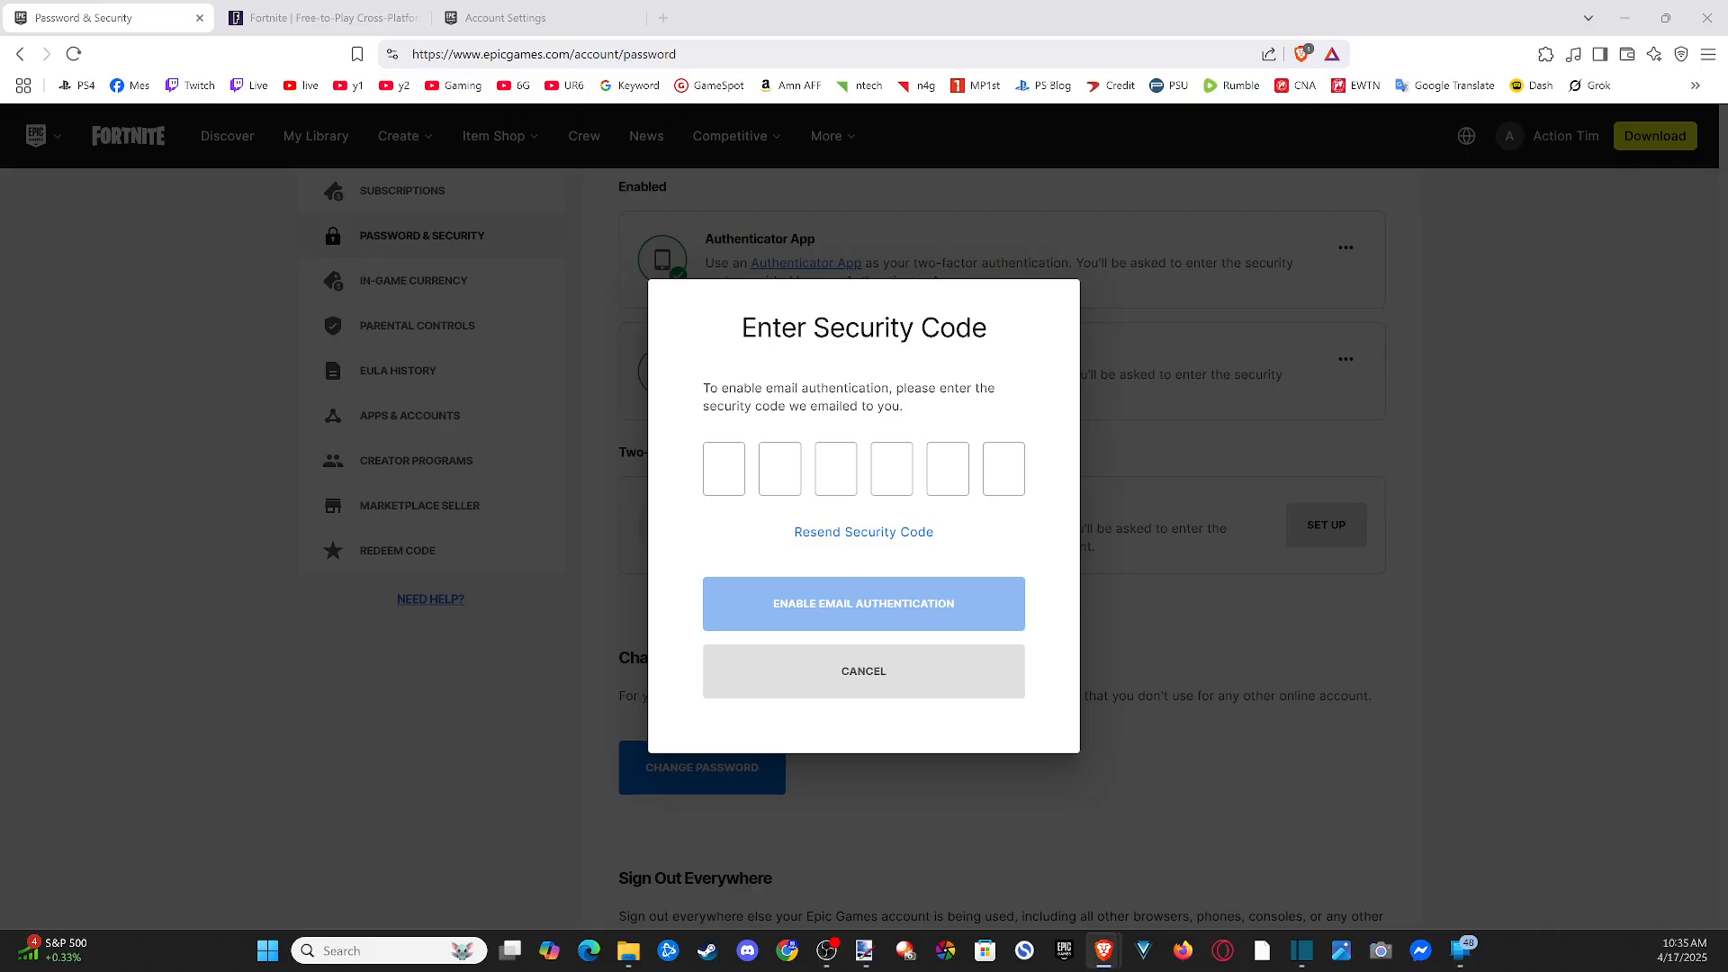
pyautogui.moveTo(1707, 425)
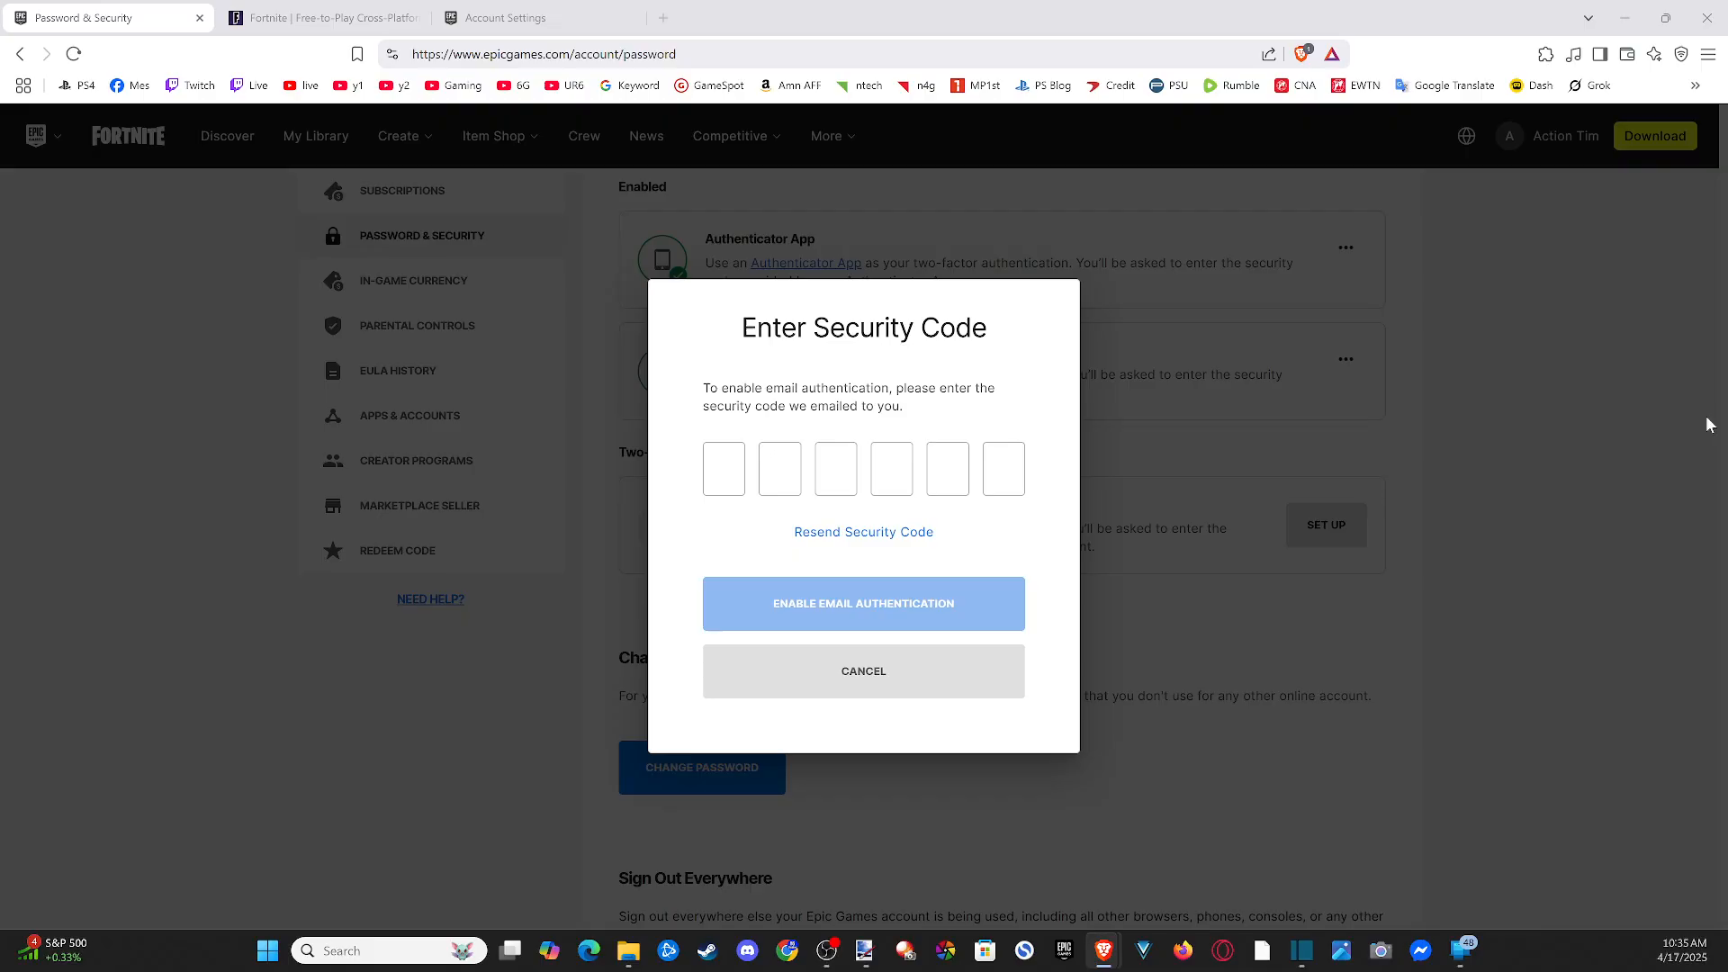
pyautogui.click(320, 18)
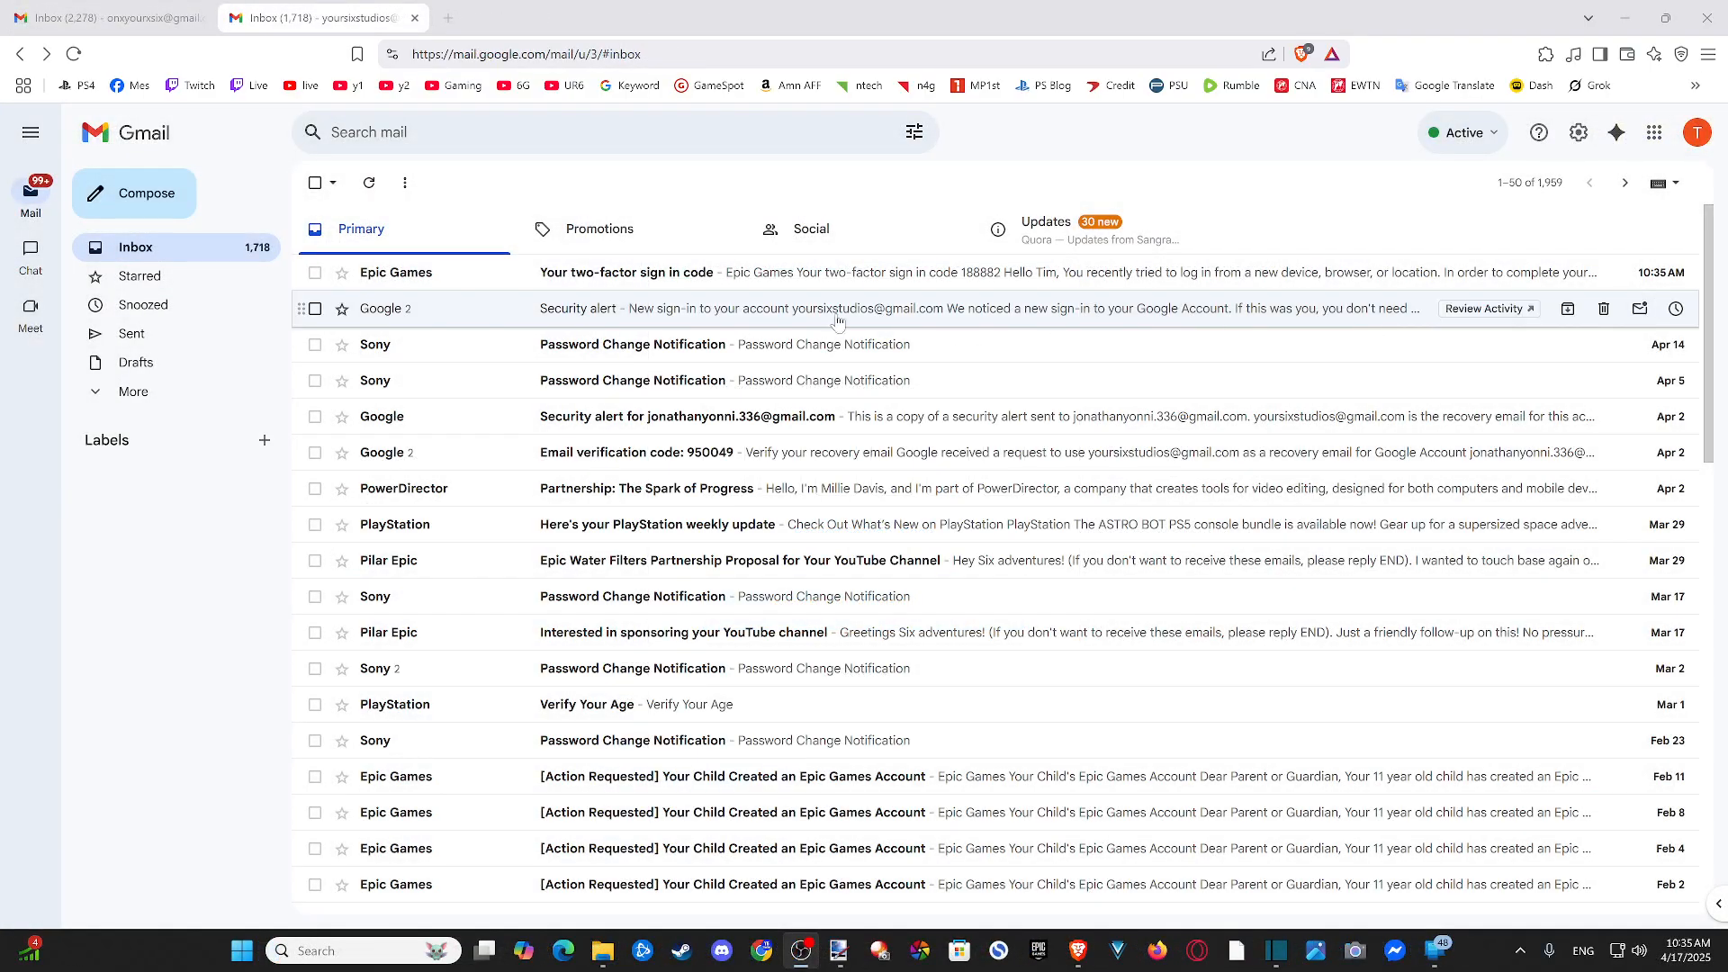
pyautogui.click(627, 271)
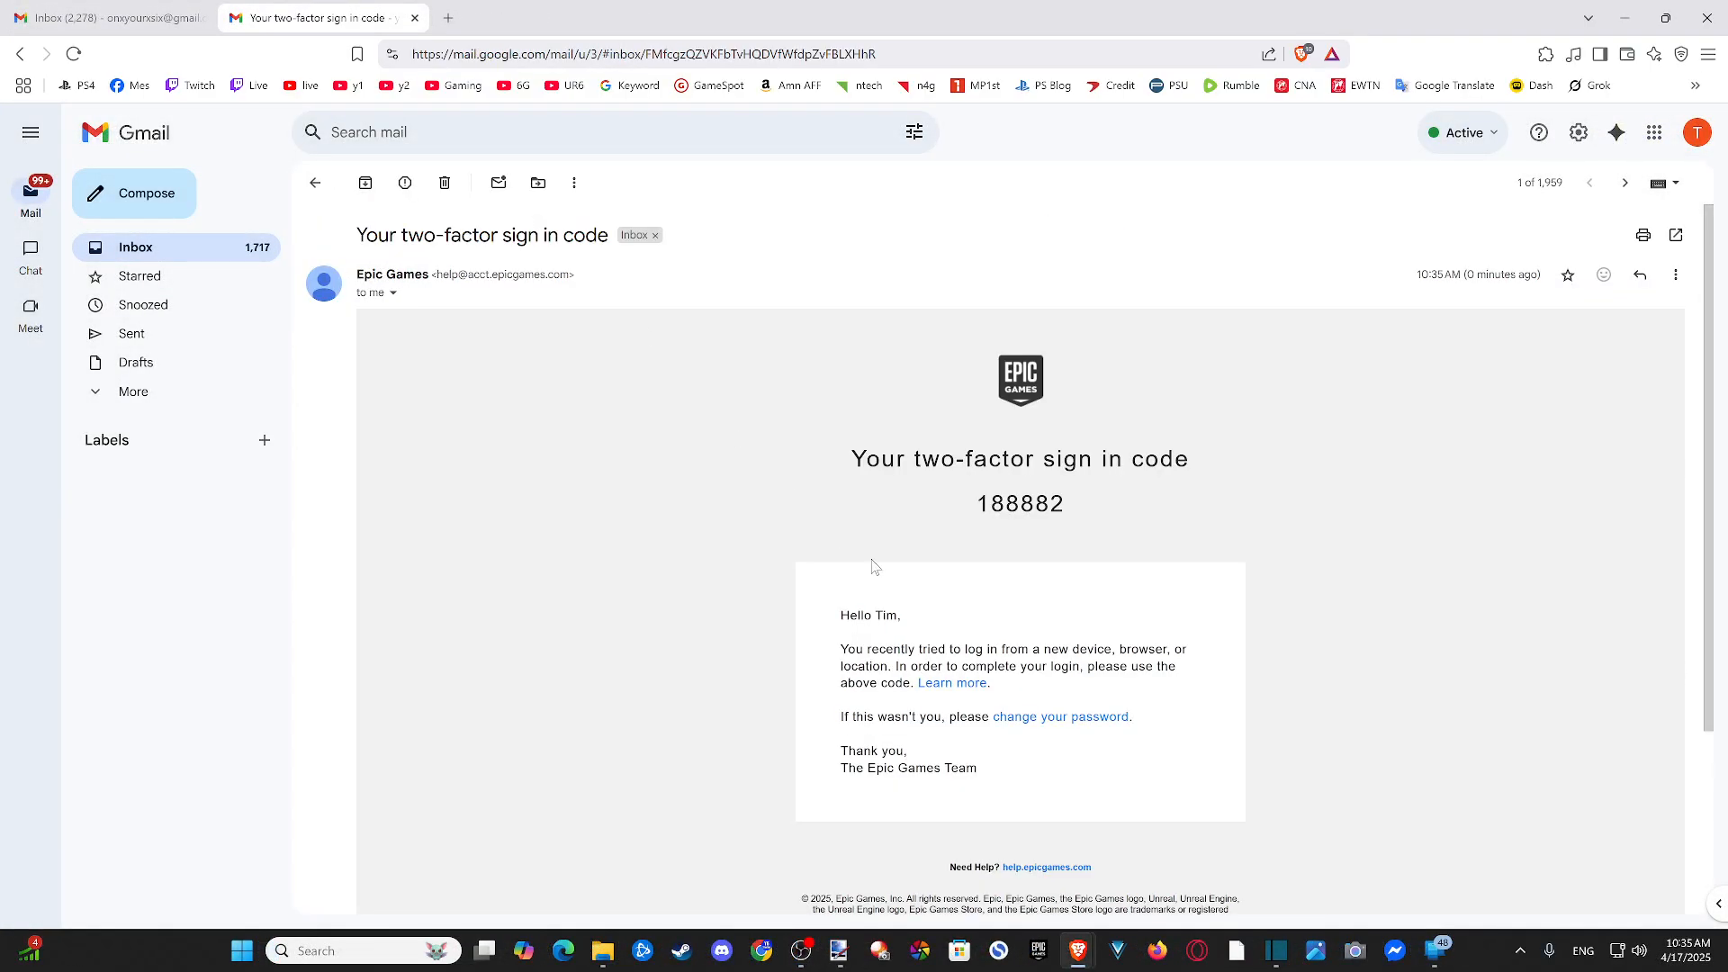
pyautogui.doubleClick(1019, 504)
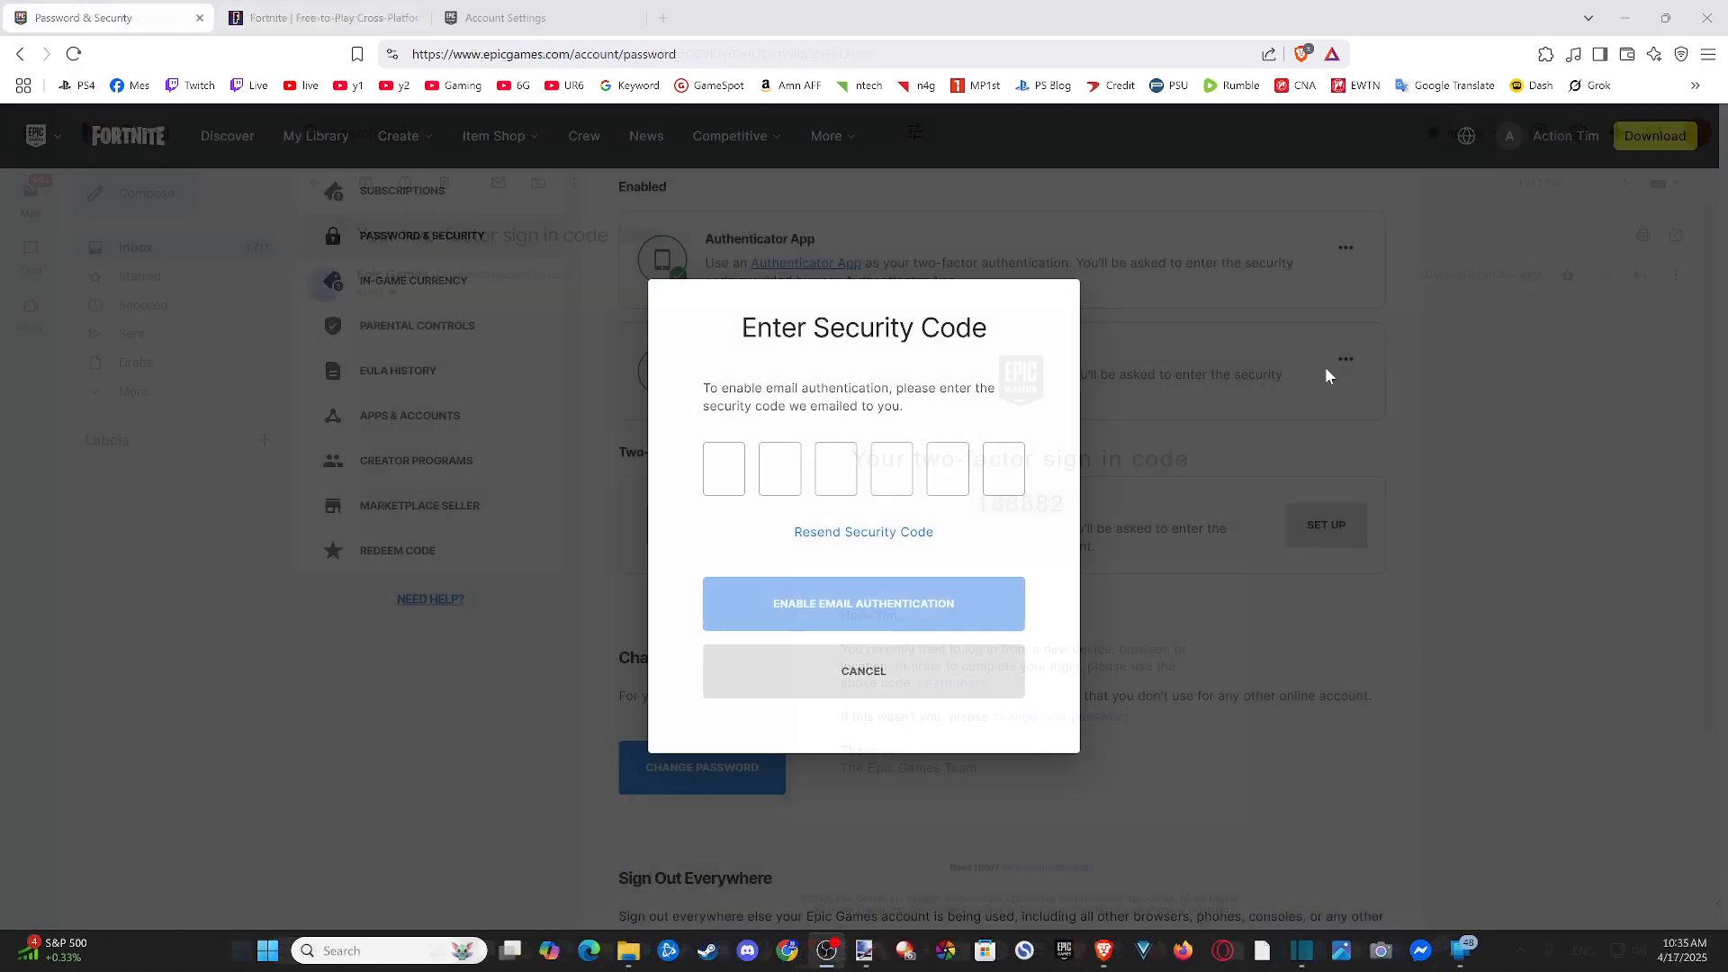
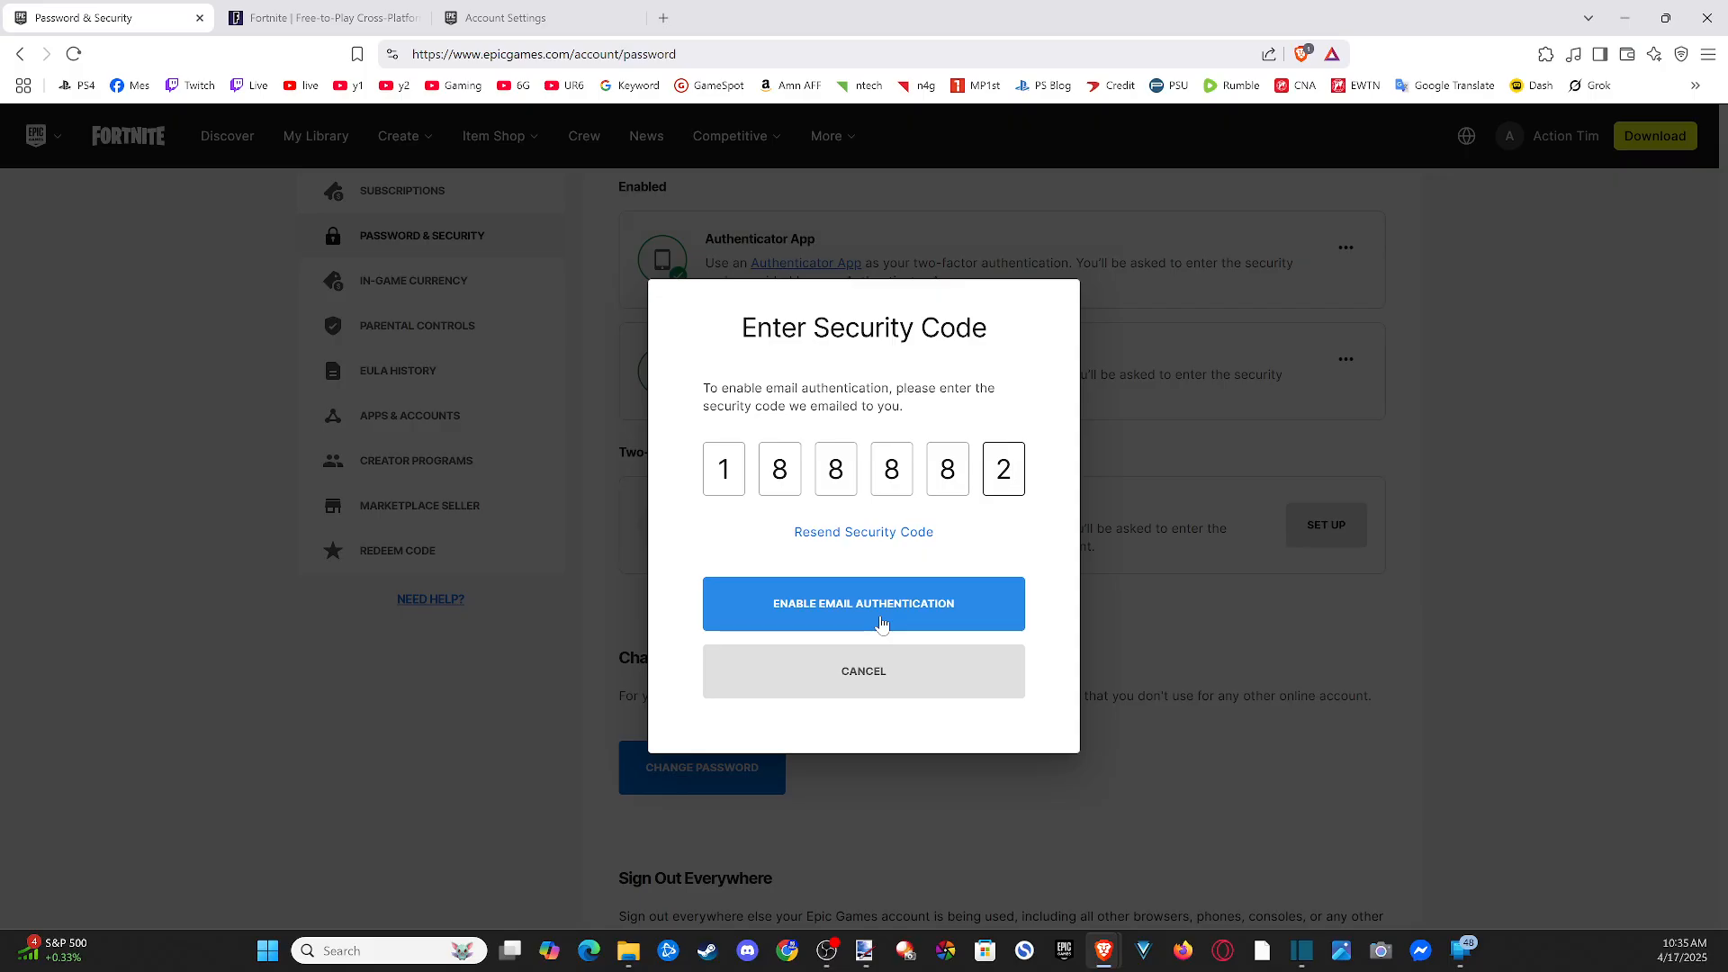
pyautogui.click(862, 603)
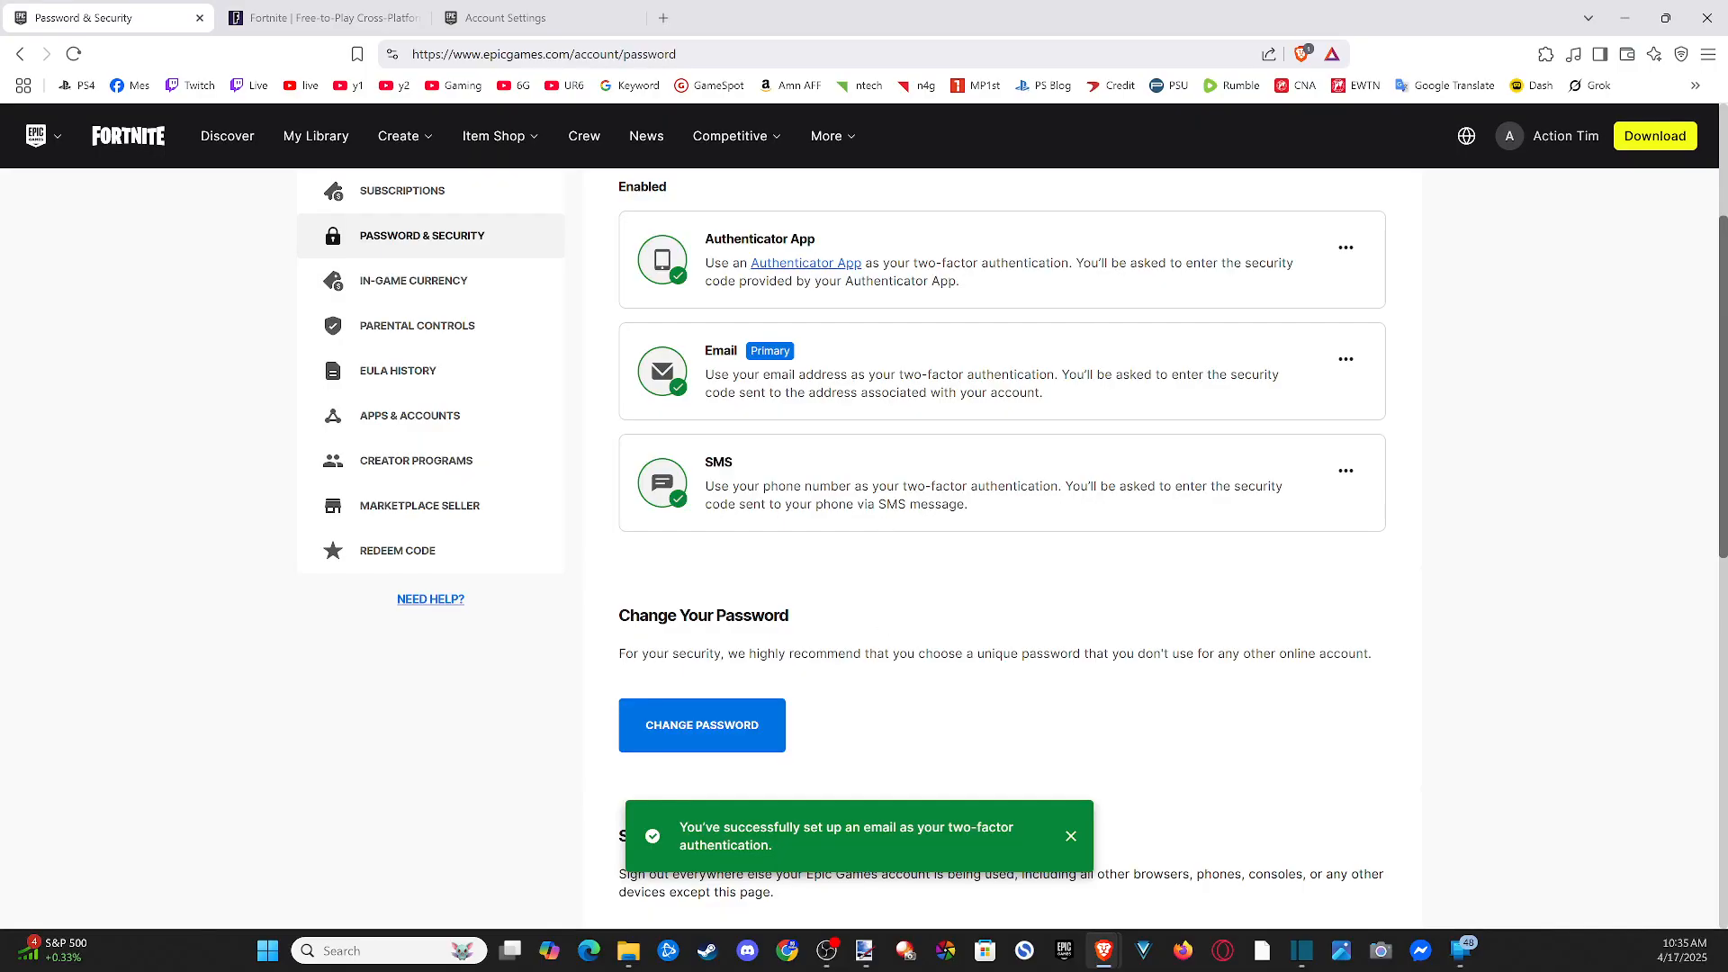
pyautogui.scroll(3)
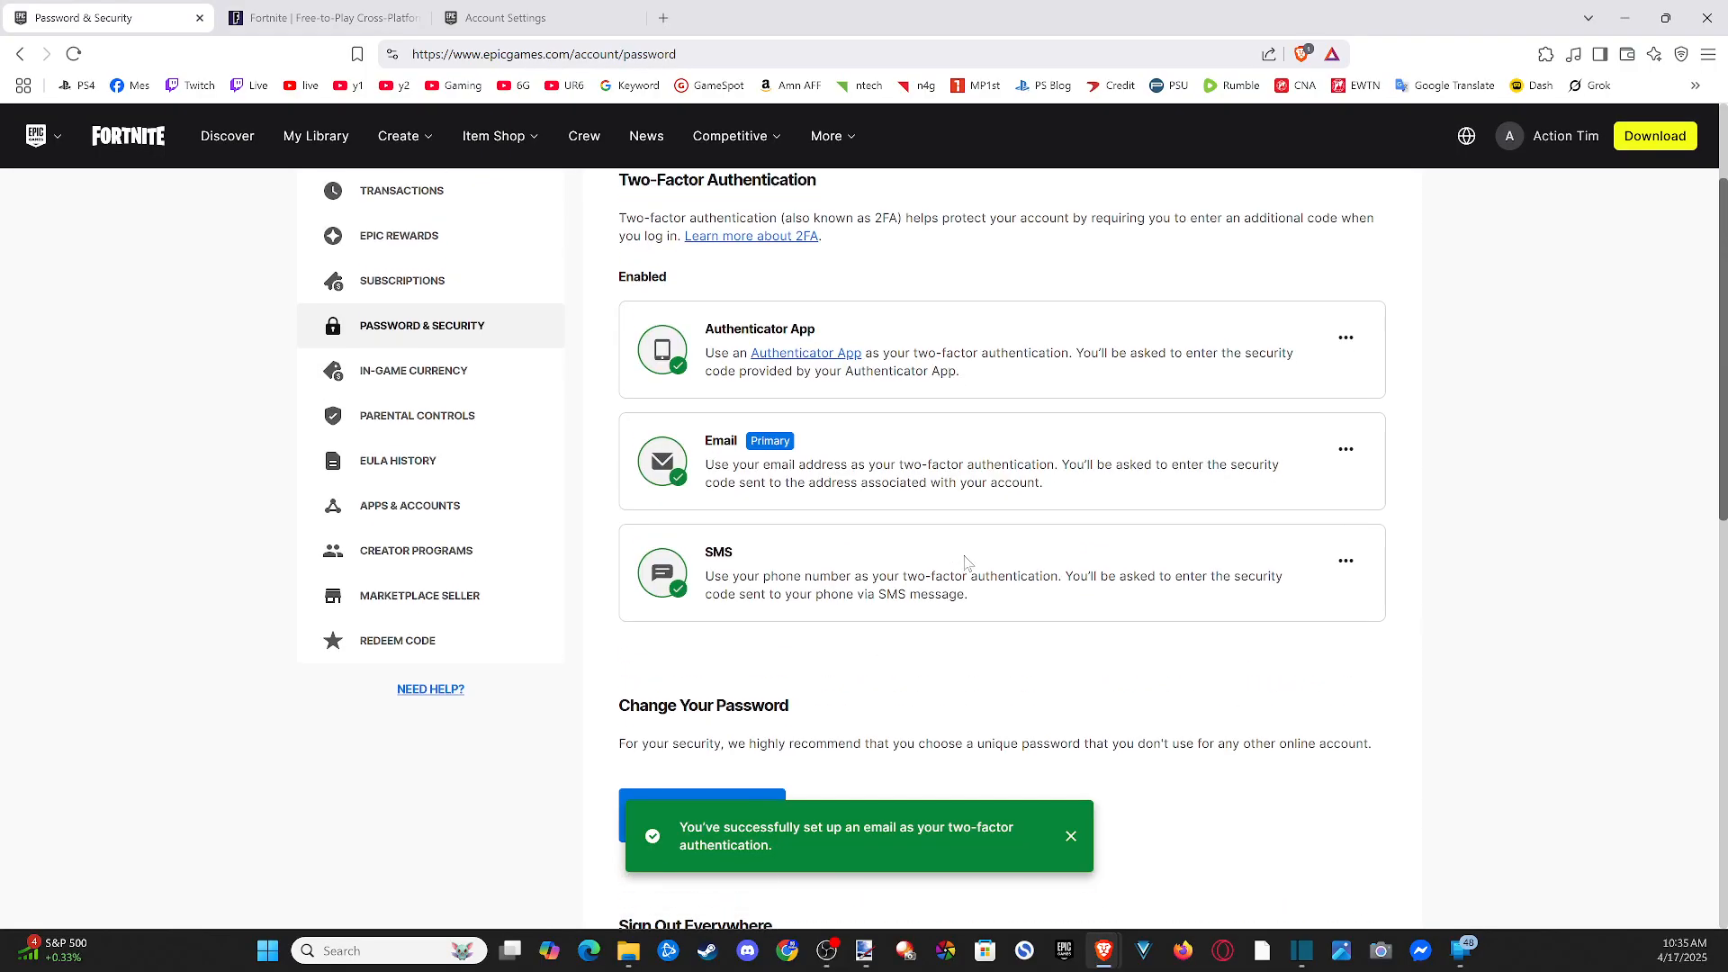